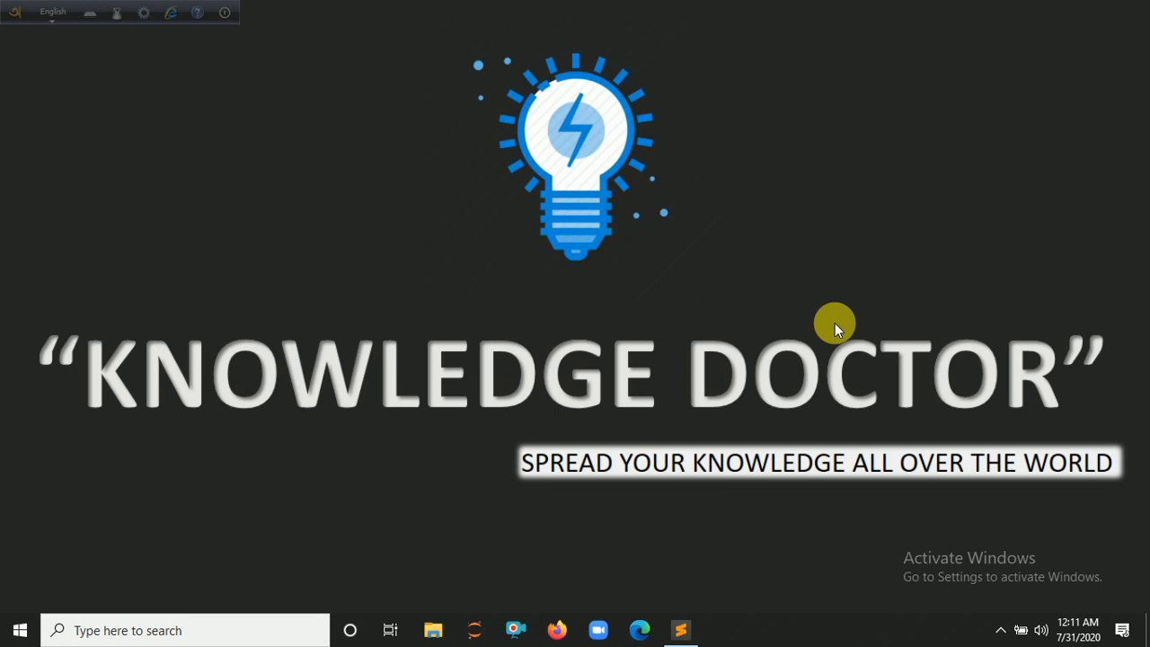
mouse_move(975, 8)
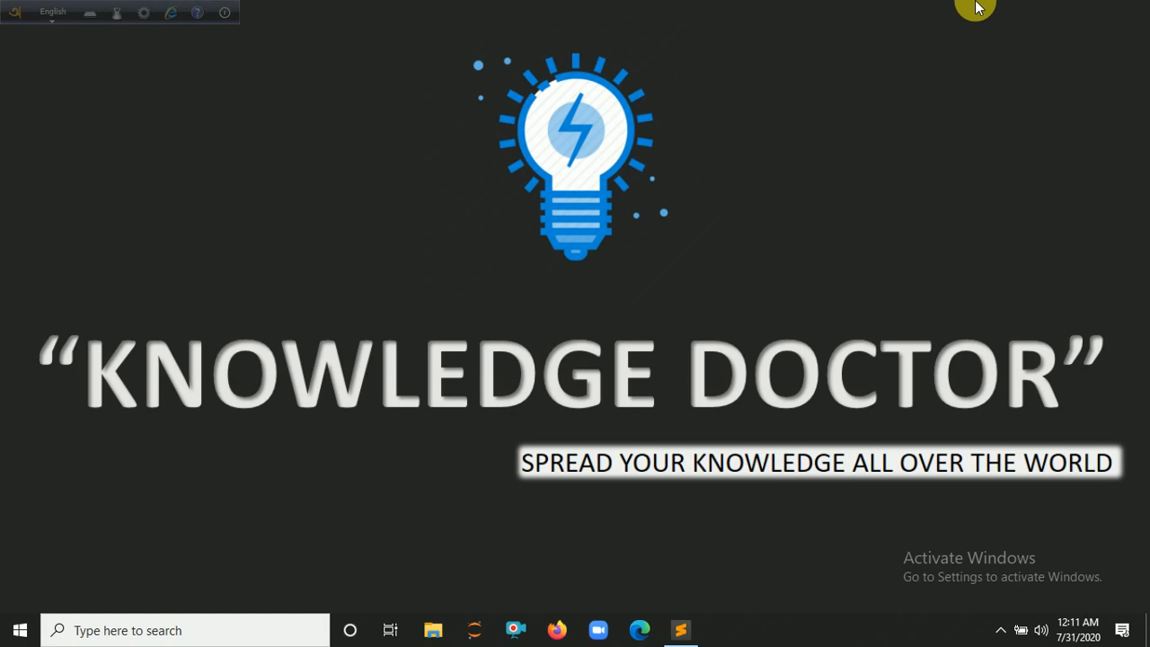
mouse_move(730, 487)
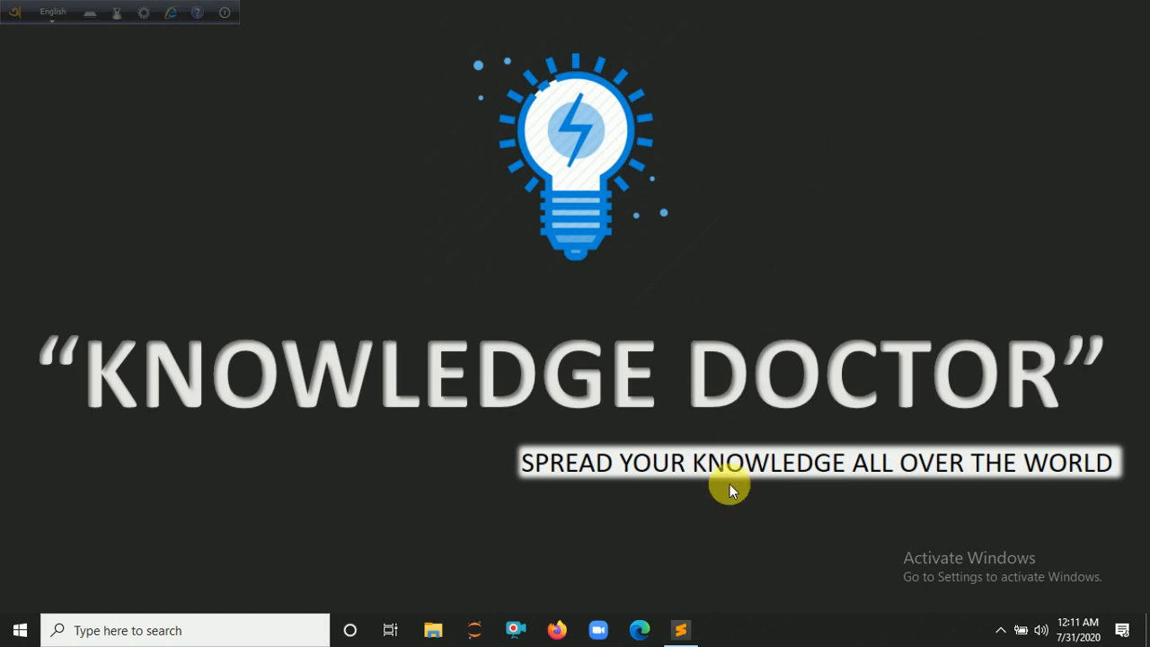
In imagePyramid.py, write import cv2, a blank line, and video=cv2.VideoCapture(0)
click(680, 630)
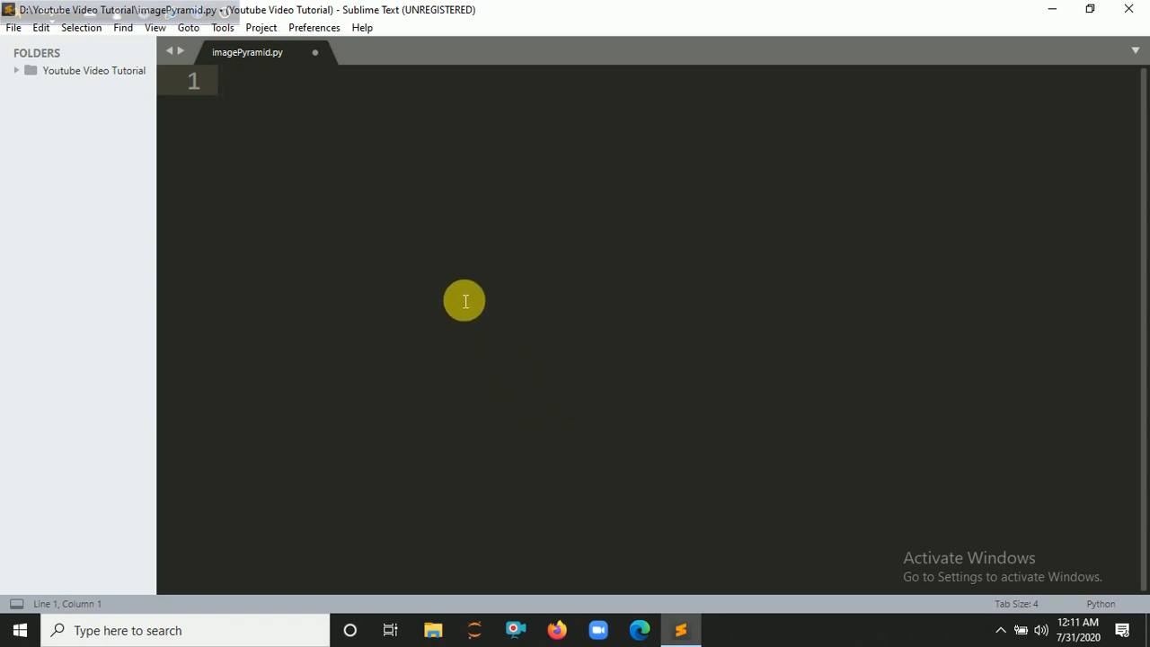
text(io)
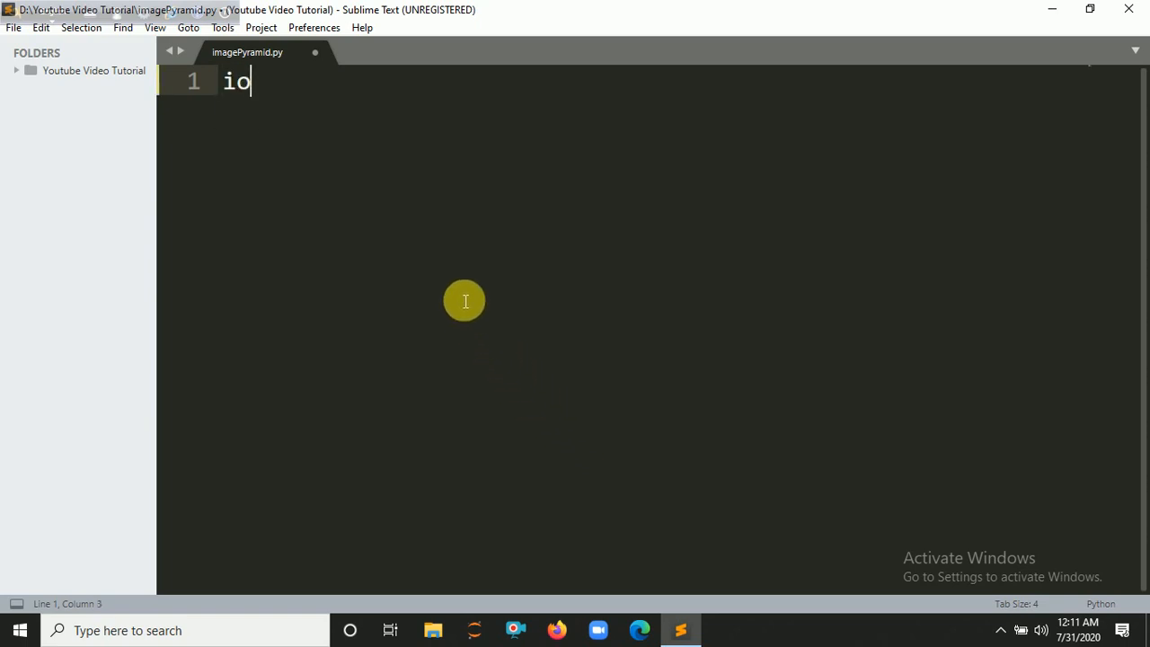
text(mport cv2)
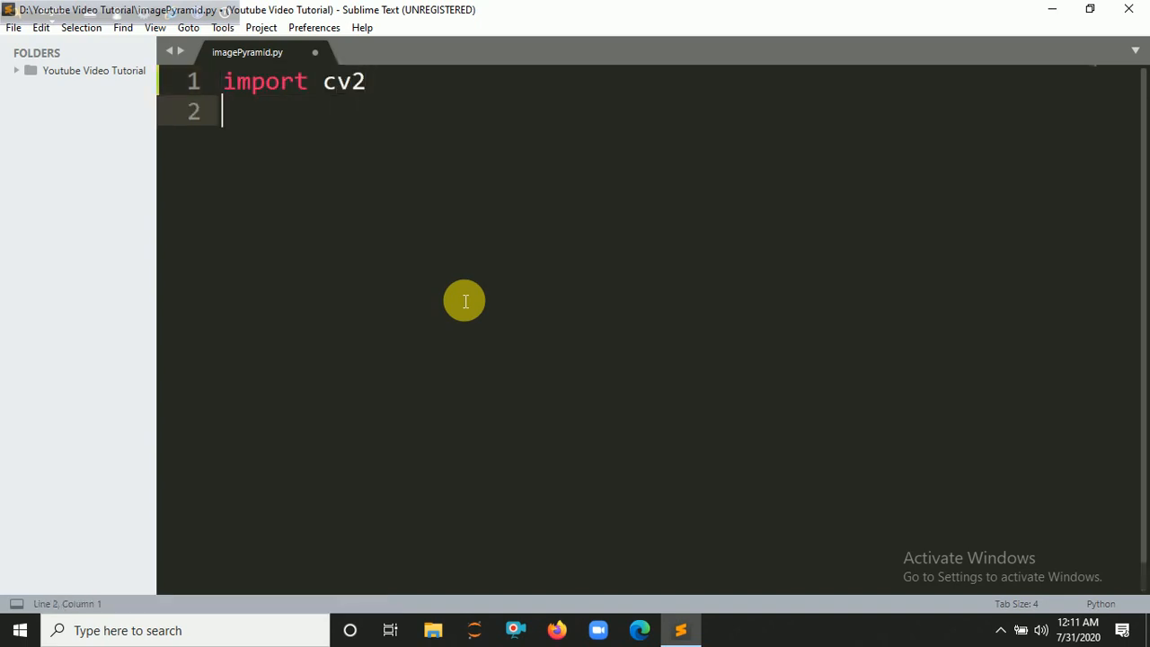
key(enter)
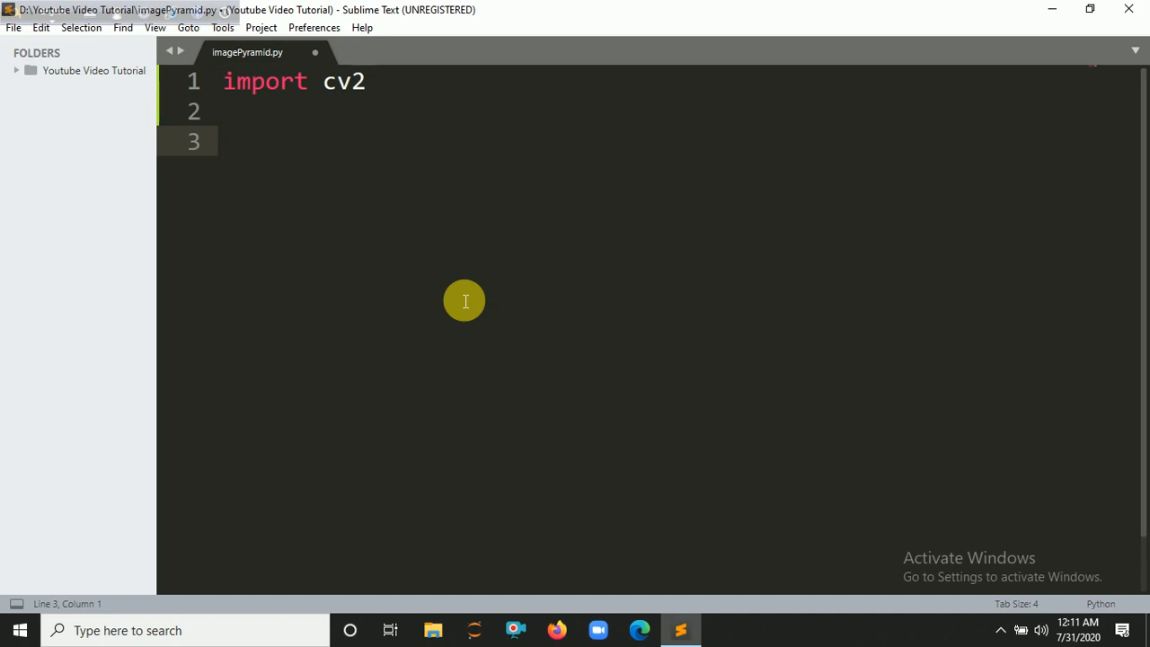
text(vide)
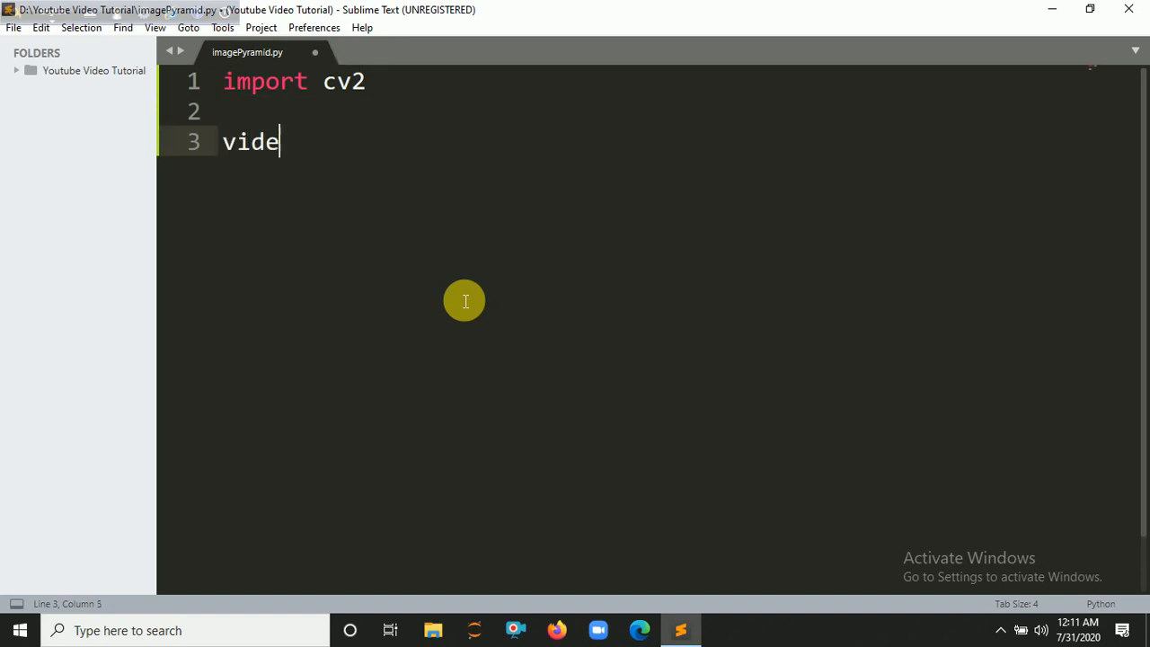
text(o=cv2)
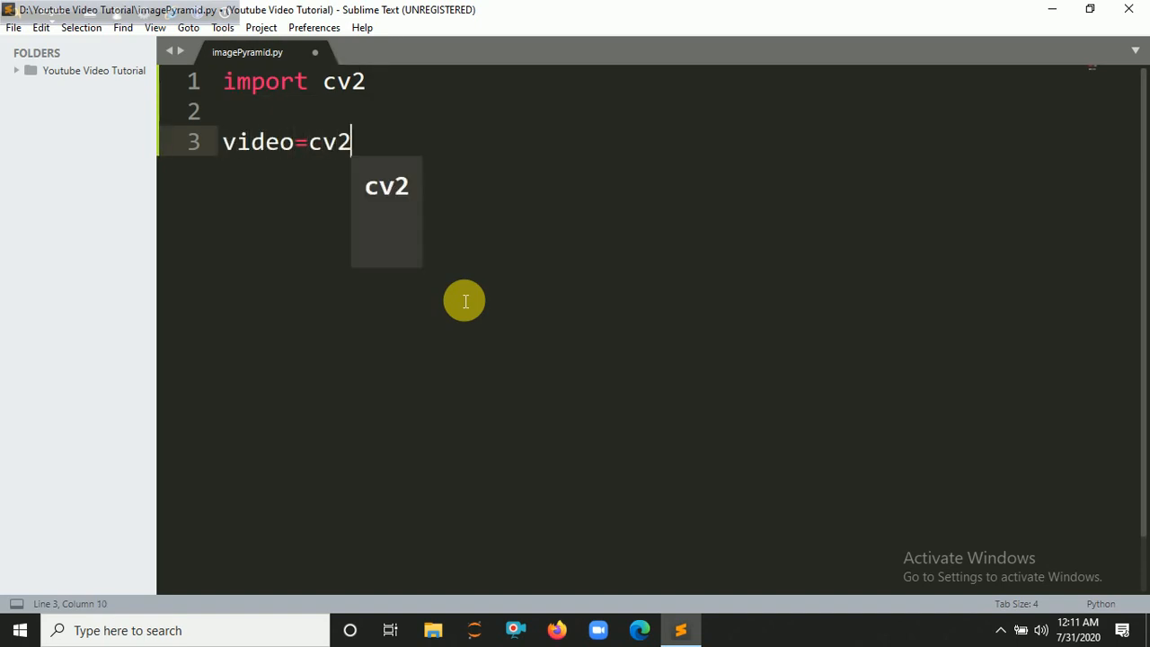
text(.VideoCapture(0)
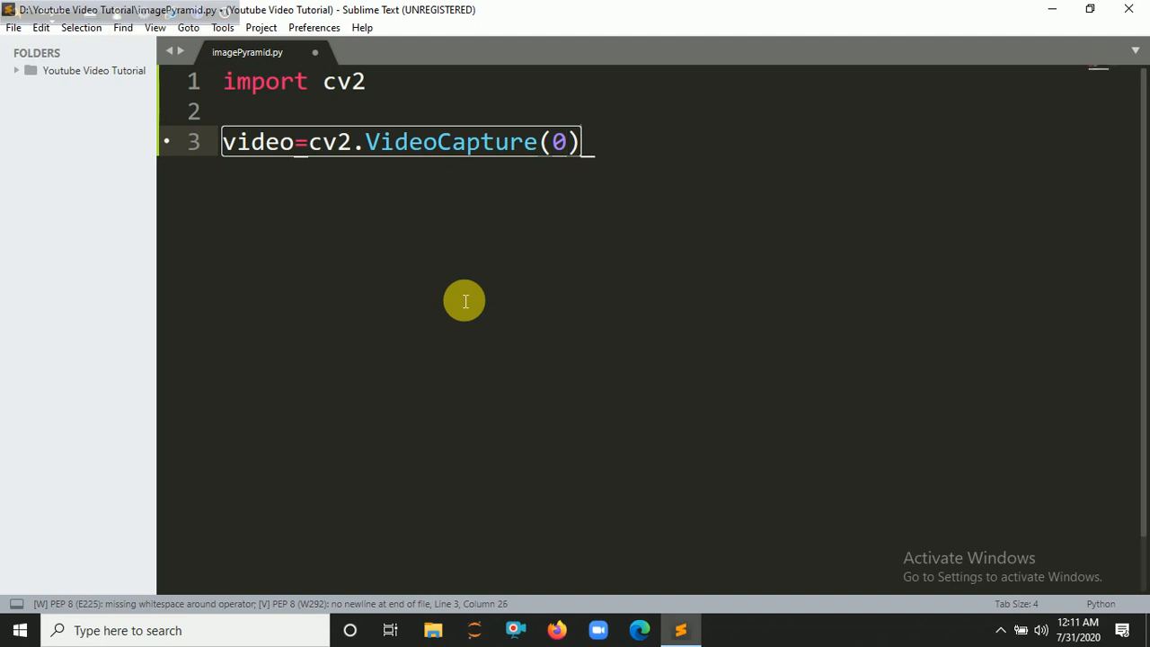
Type a while True: loop whose first line is ret,frame=video.read()
text(whil)
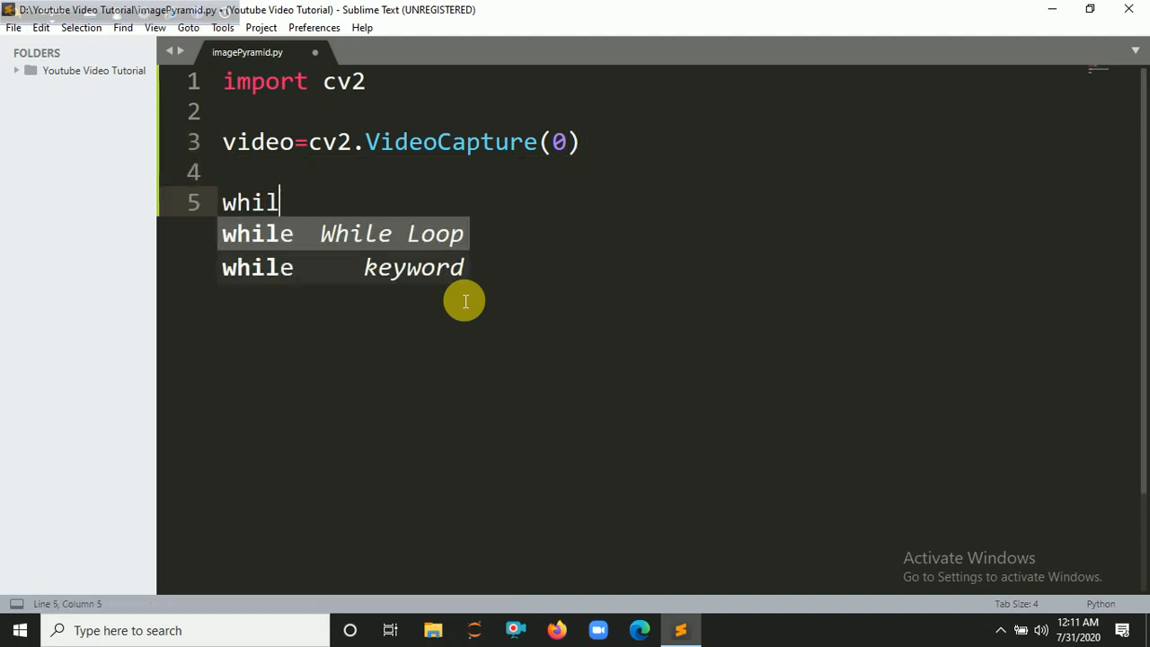
text(e True:)
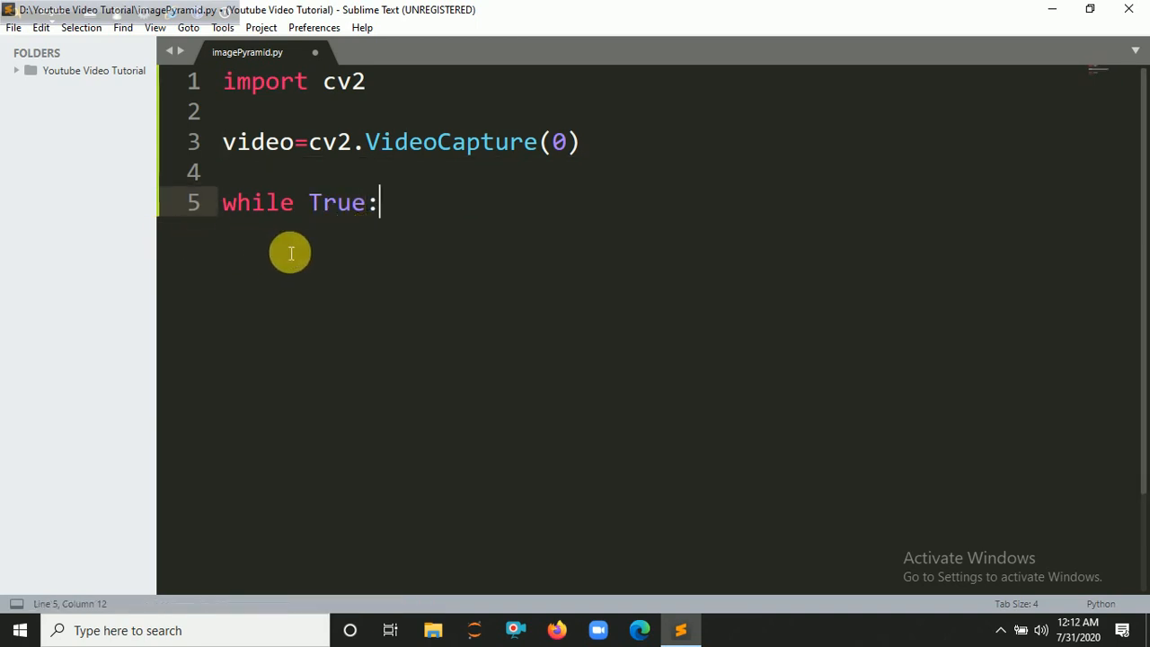
text(ret,)
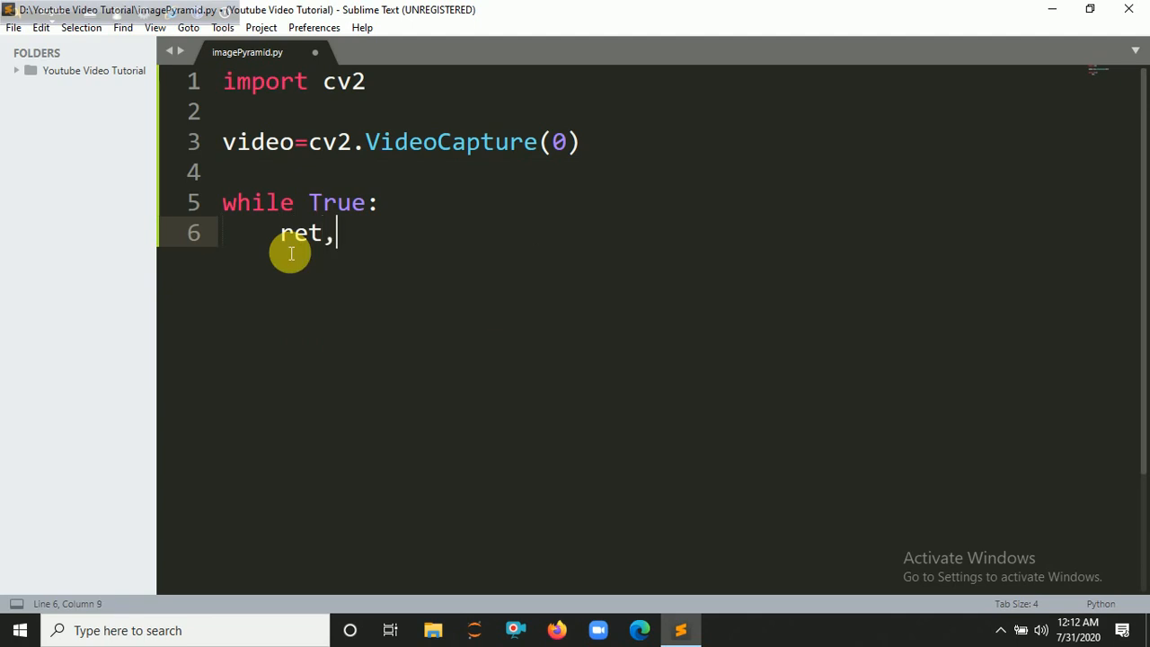
text(fran)
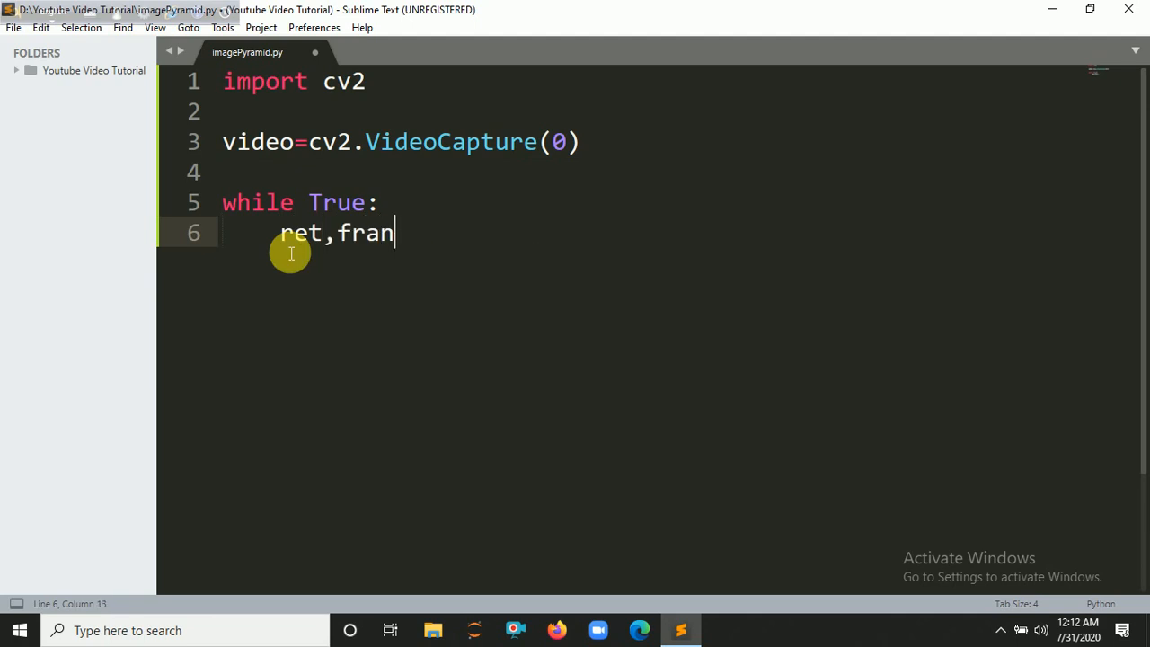
text(me=)
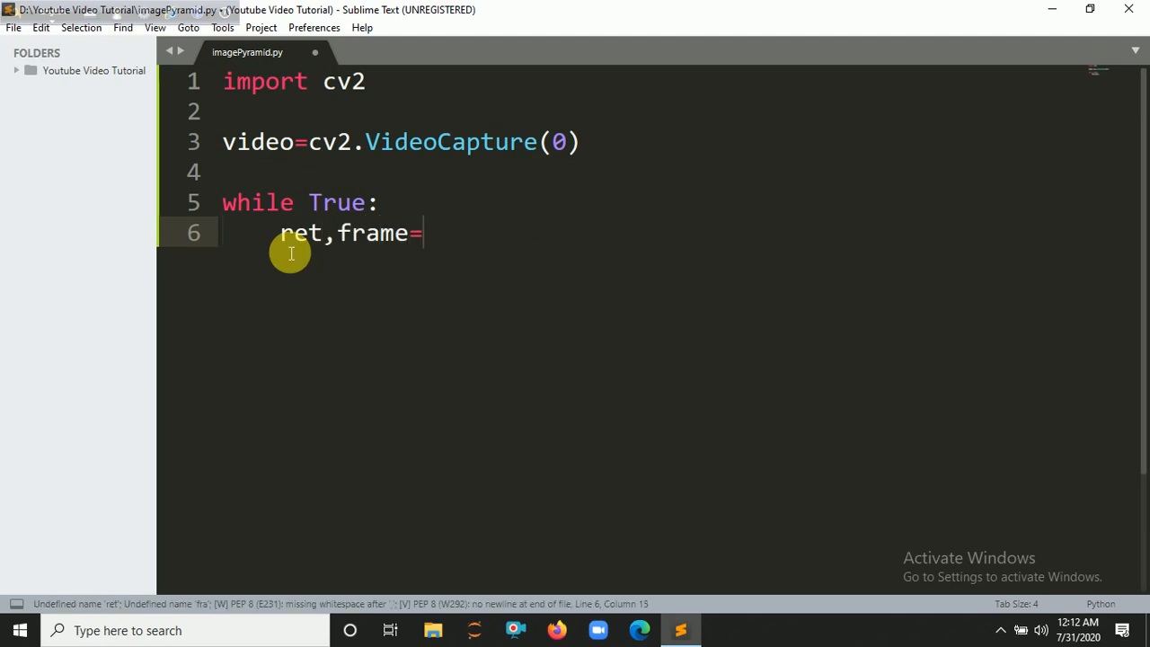
text(video)
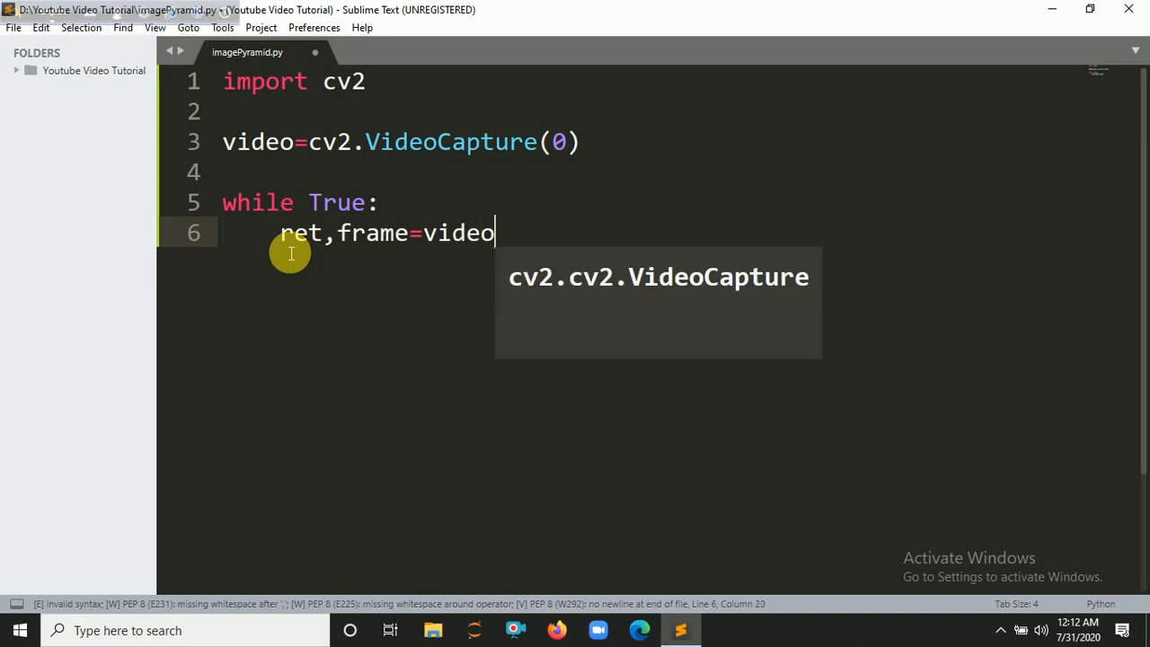
text(.read()
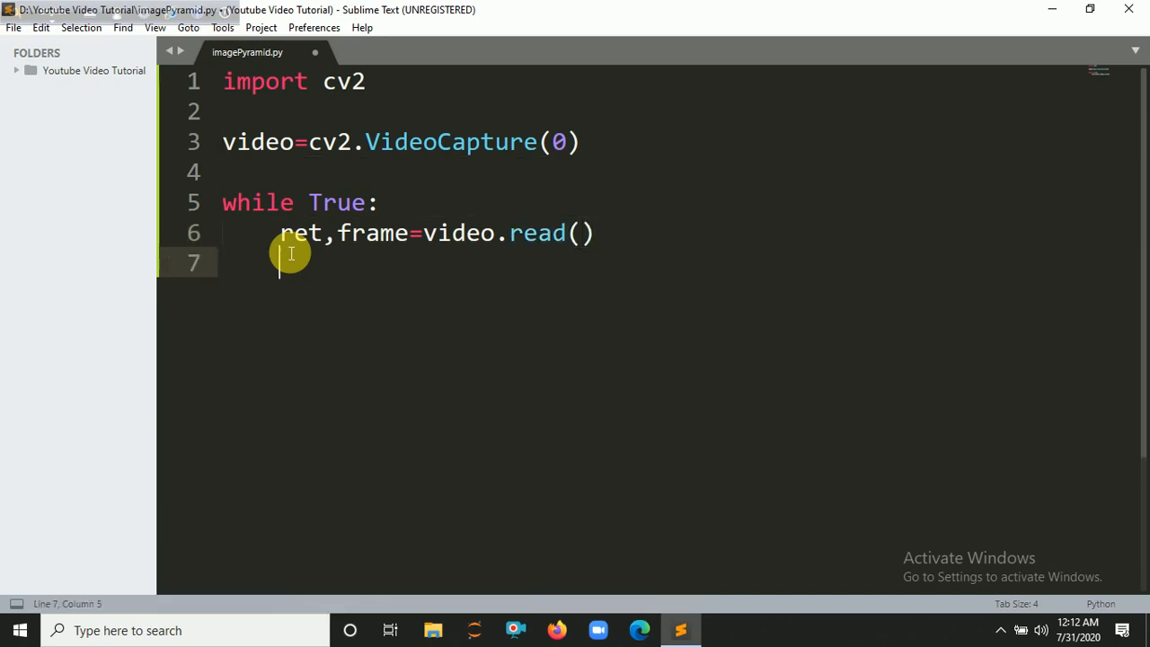
Inside the loop, show the frame with cv2.imshow in a "Frame" window
text(cv2.)
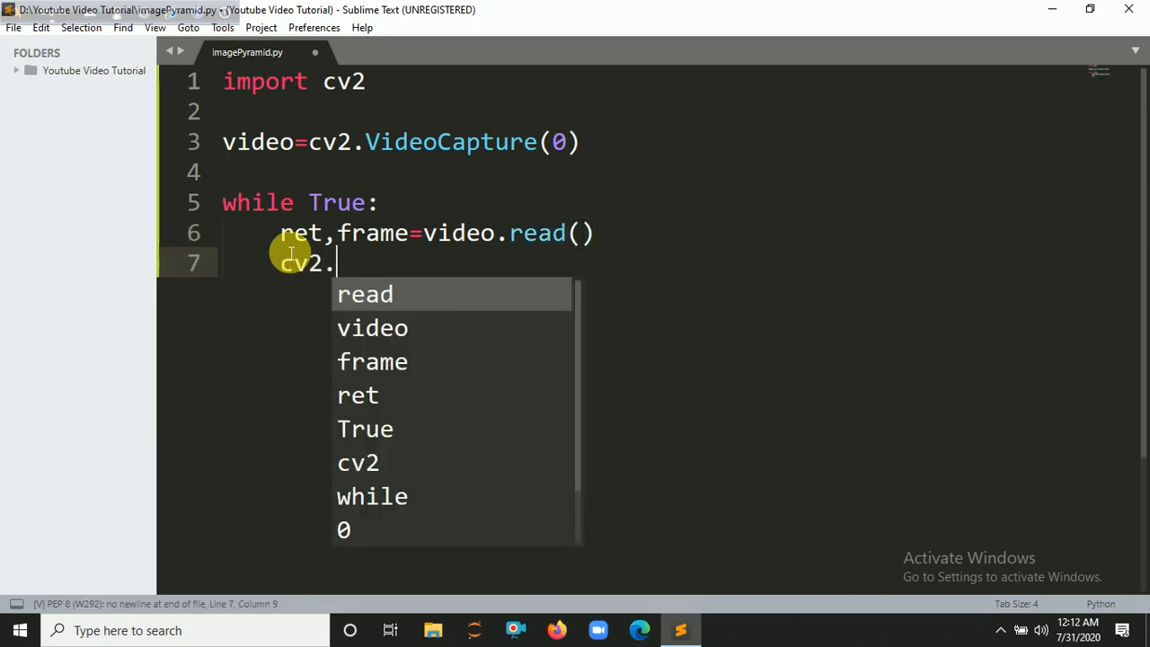
text(imshow("Fra)
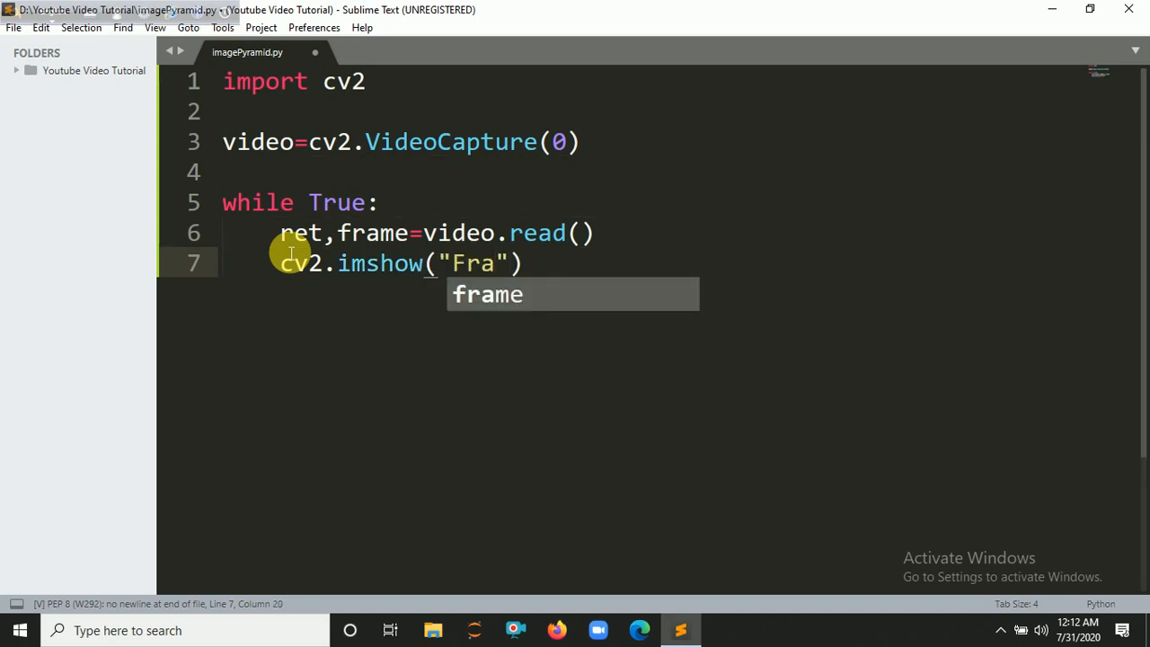
text(me"),)
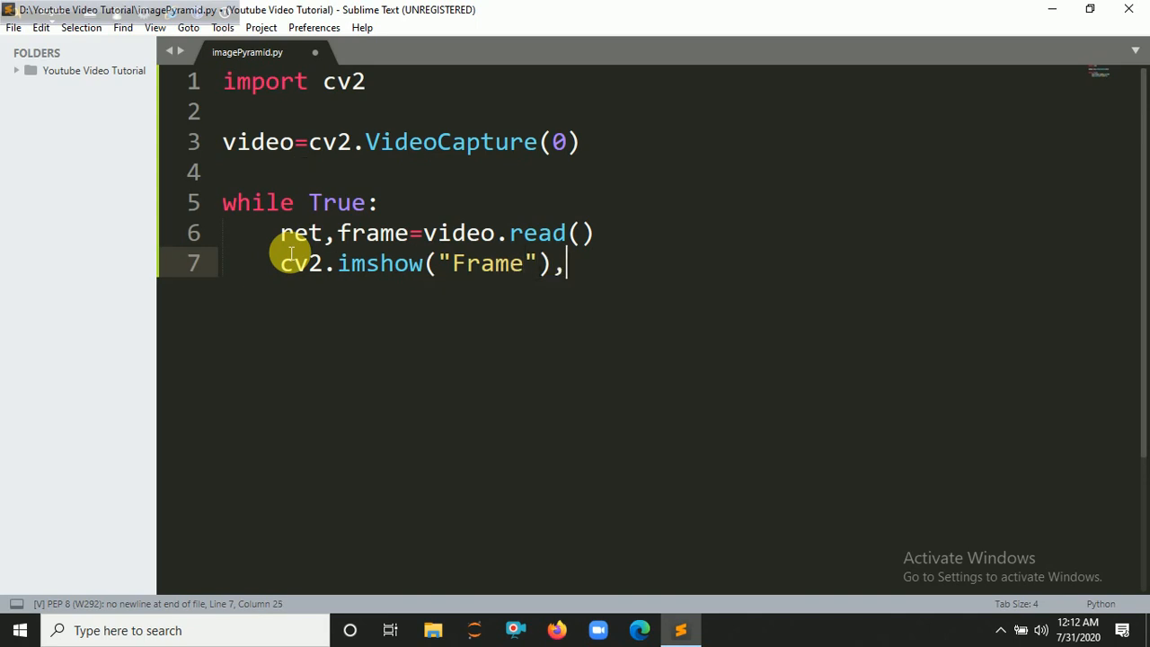
key(Backspace)
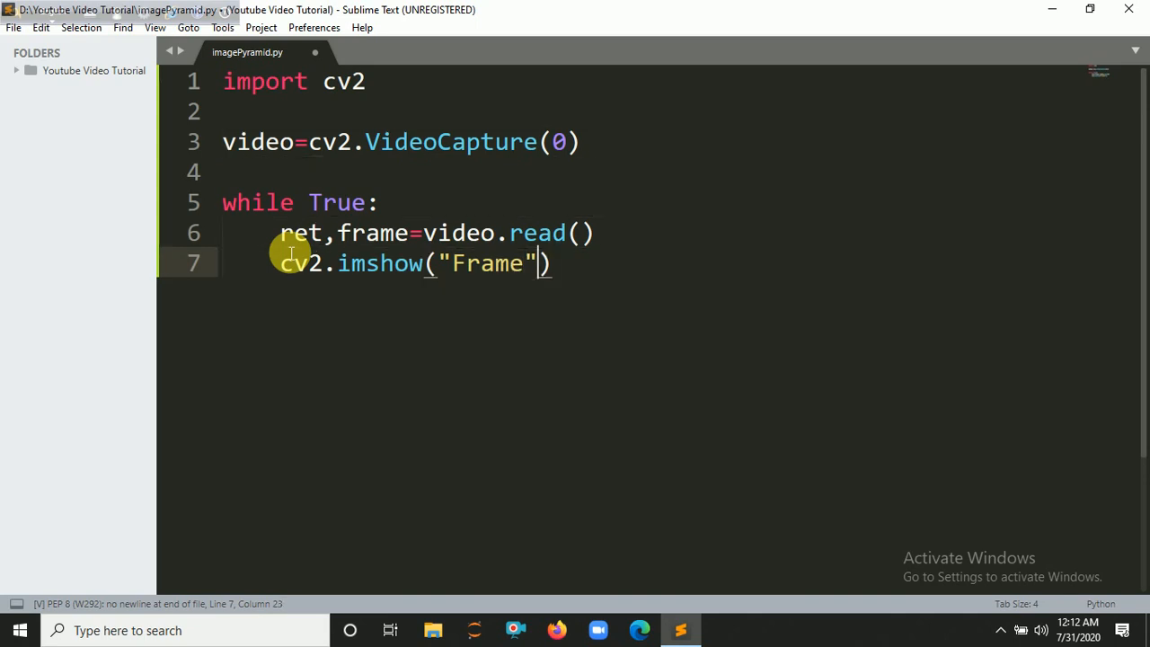
text(,fa)
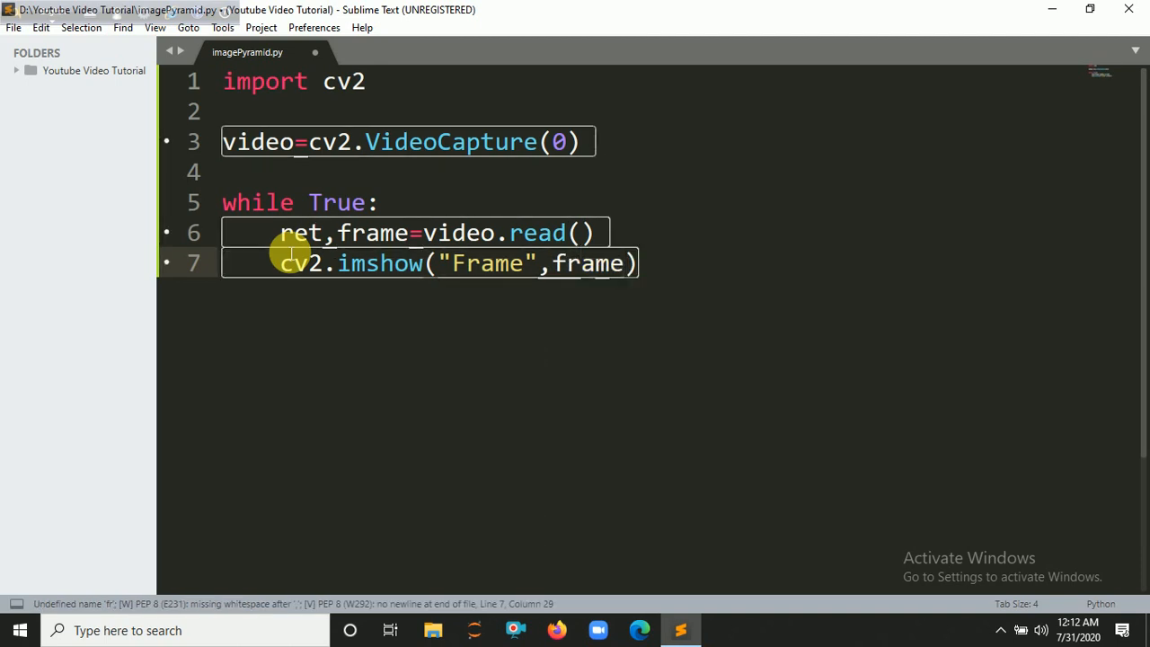
Store cv2.waitKey(1) in k and break when k==ord('q')
text(k=)
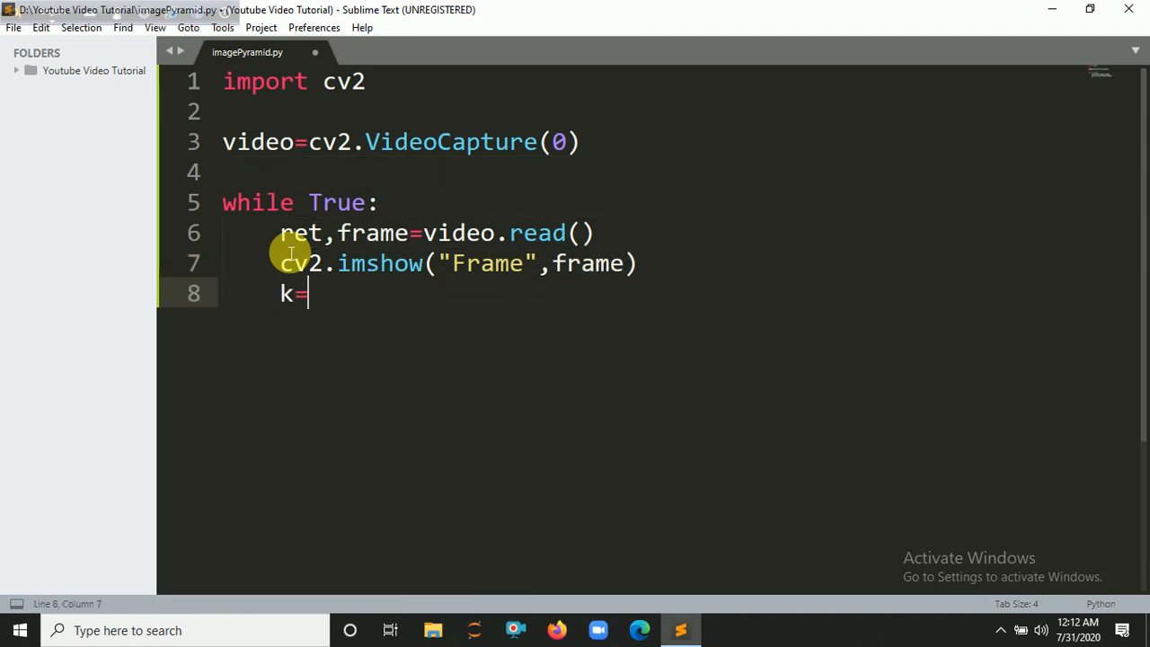
text(cv2.e)
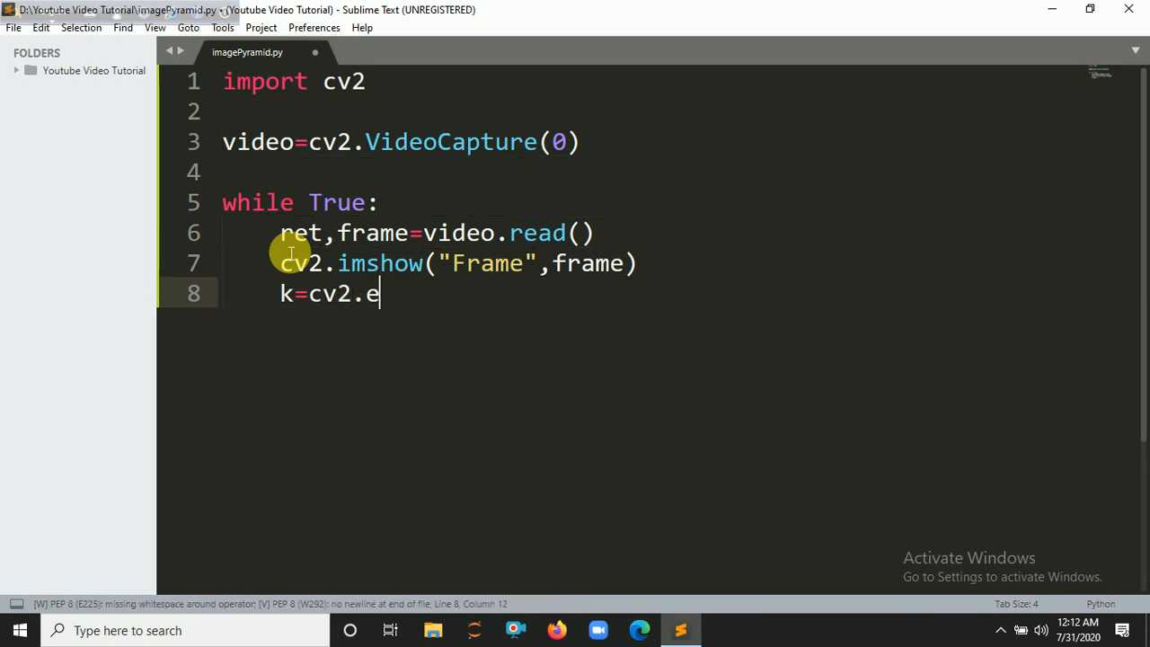
text(wa)
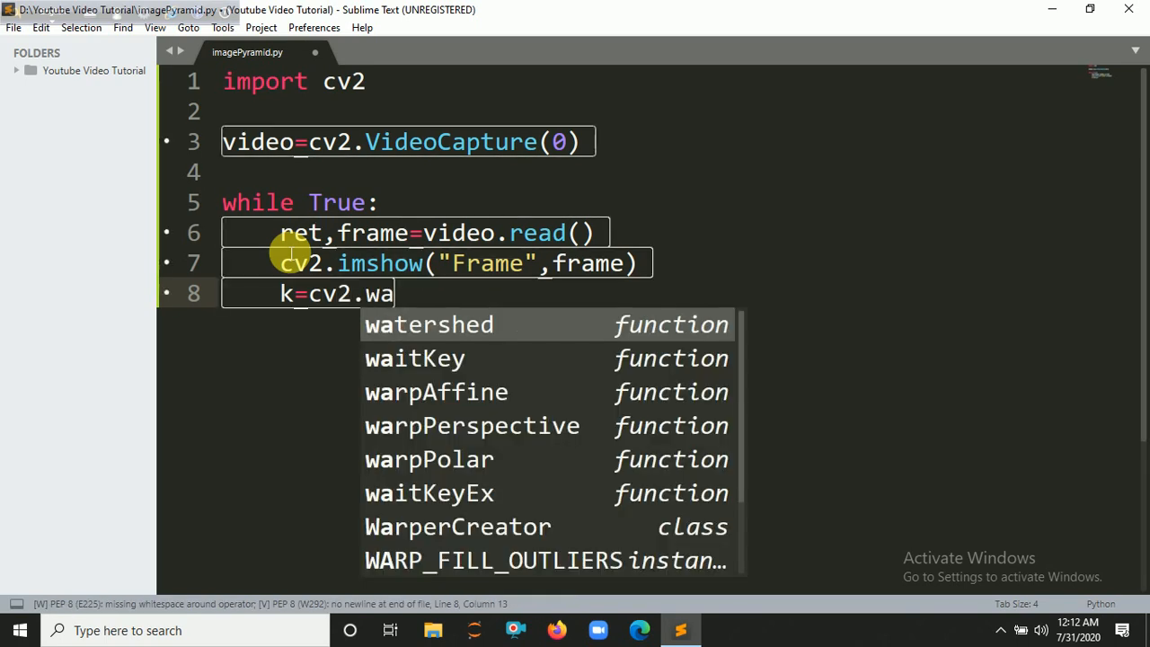
text(itKey(1)
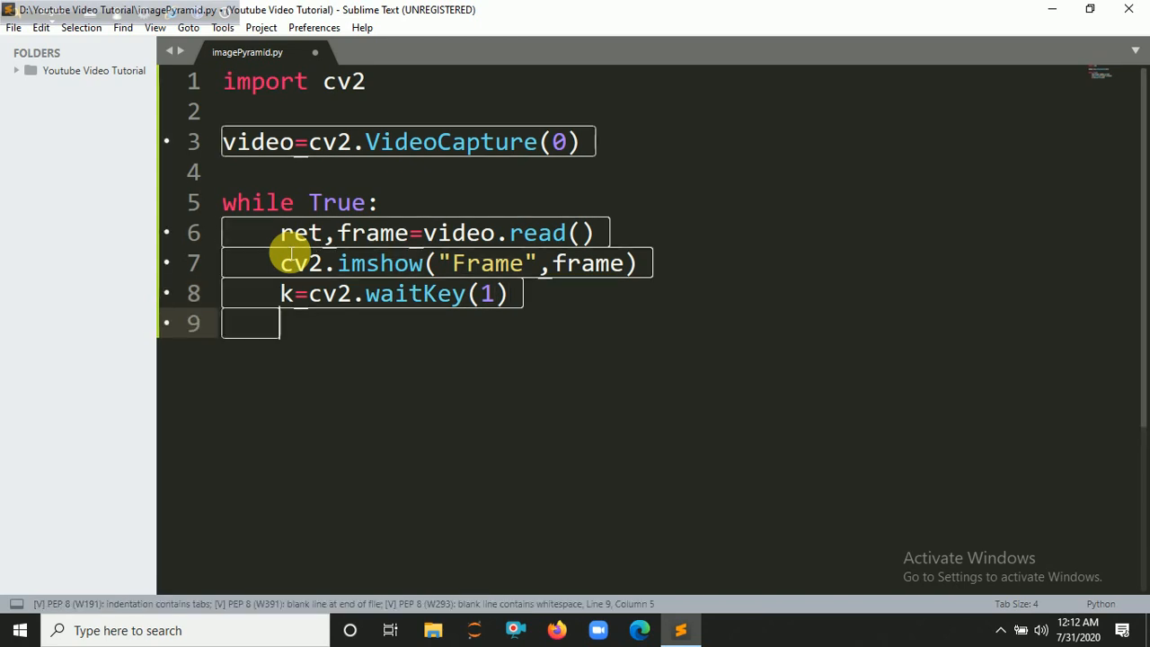
text(if k==)
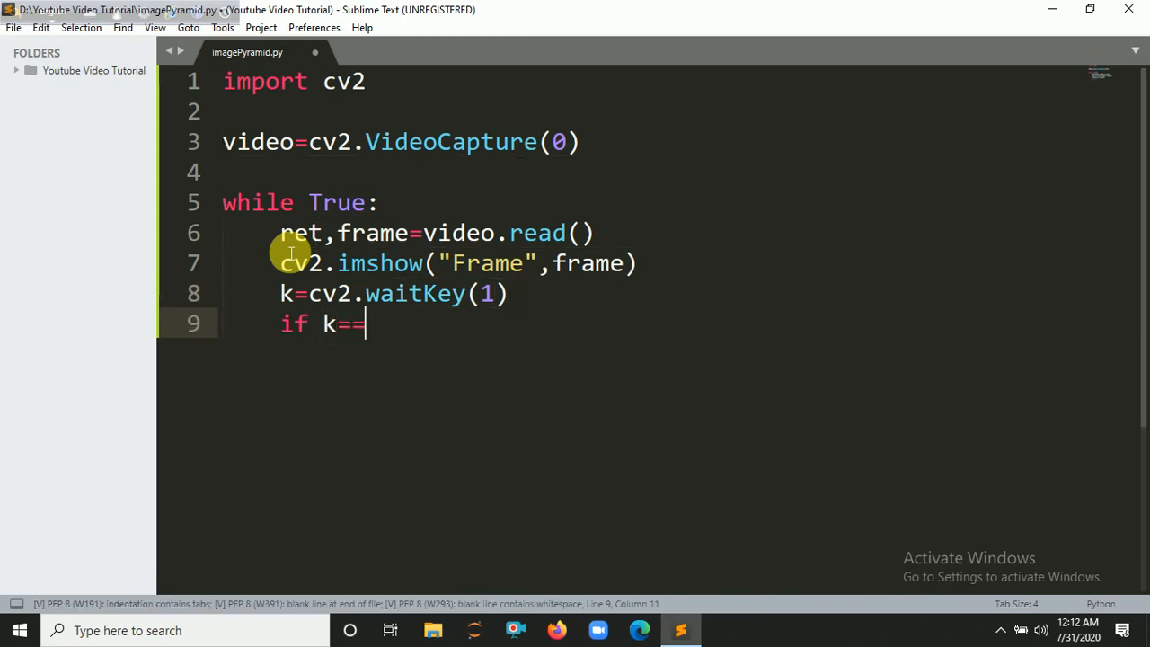
text(ord()
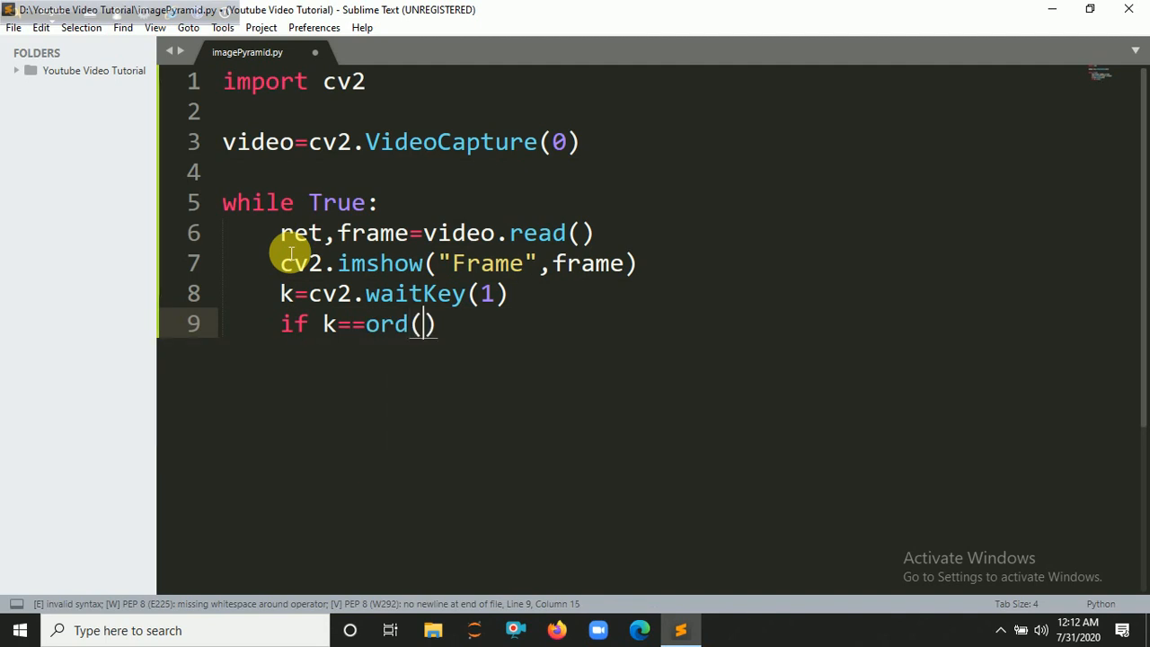
text('')
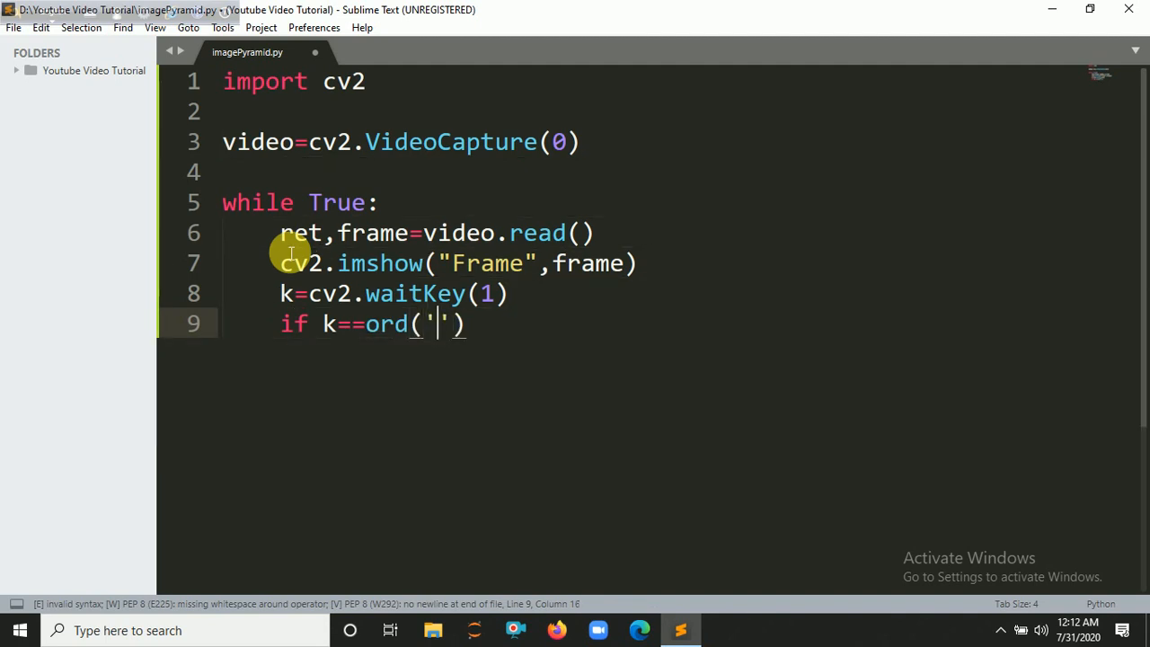
text(q)
text(break)
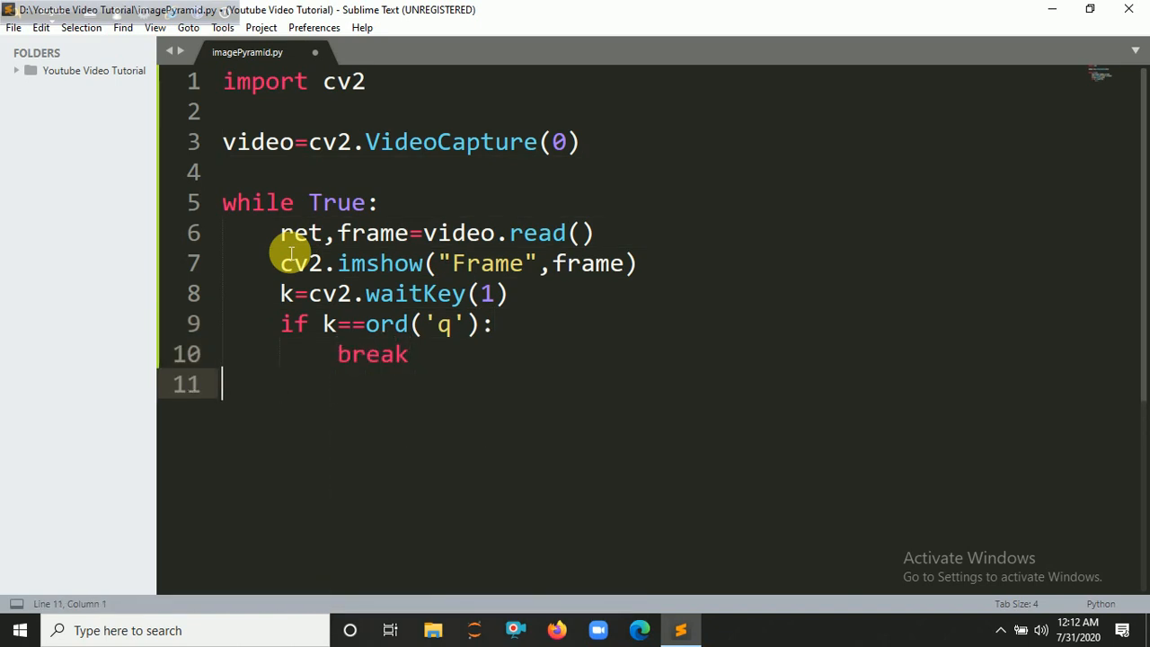
Add video.release() after the loop and begin typing cv2.destroyAllWindows()
text(video.)
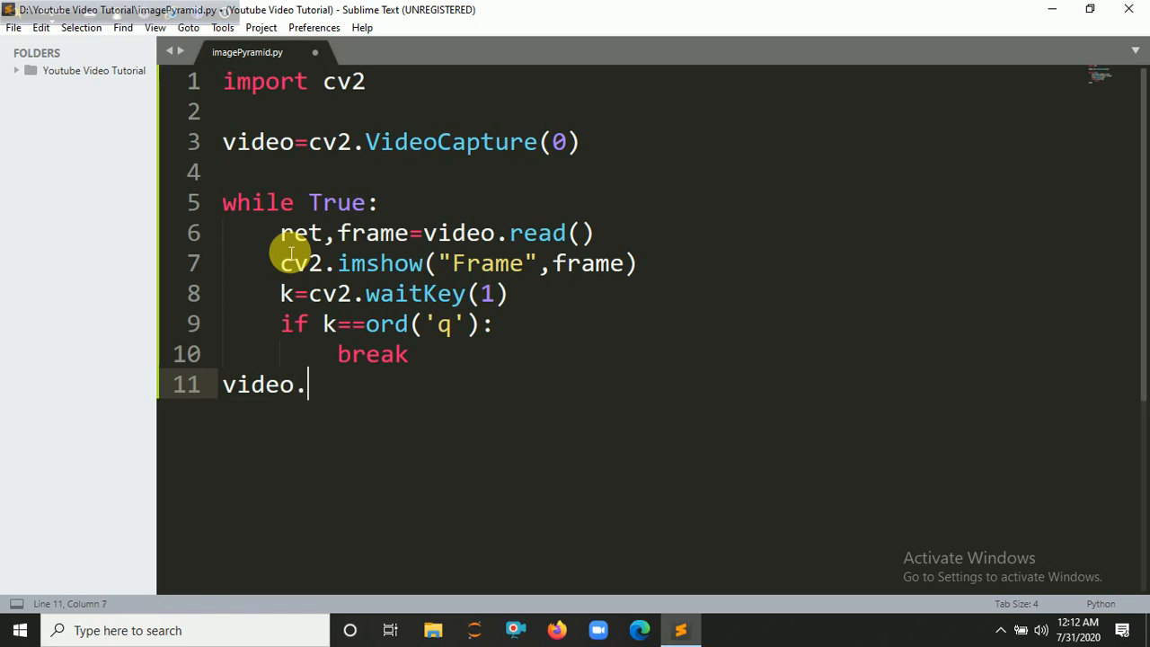
text(rea)
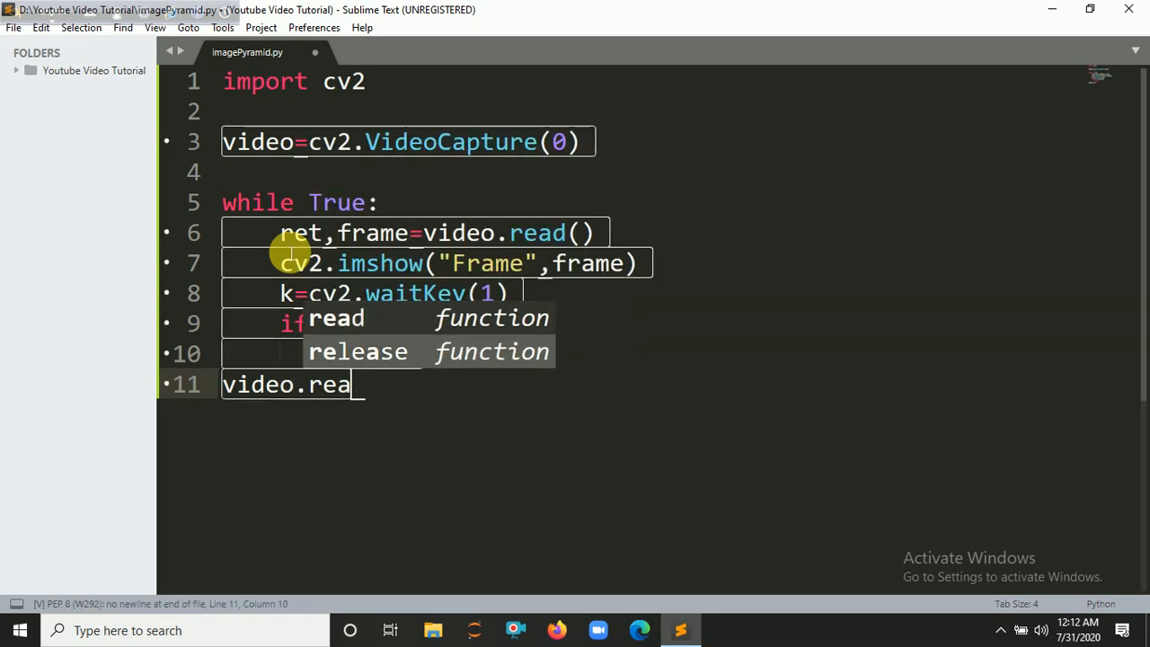
text(lease())
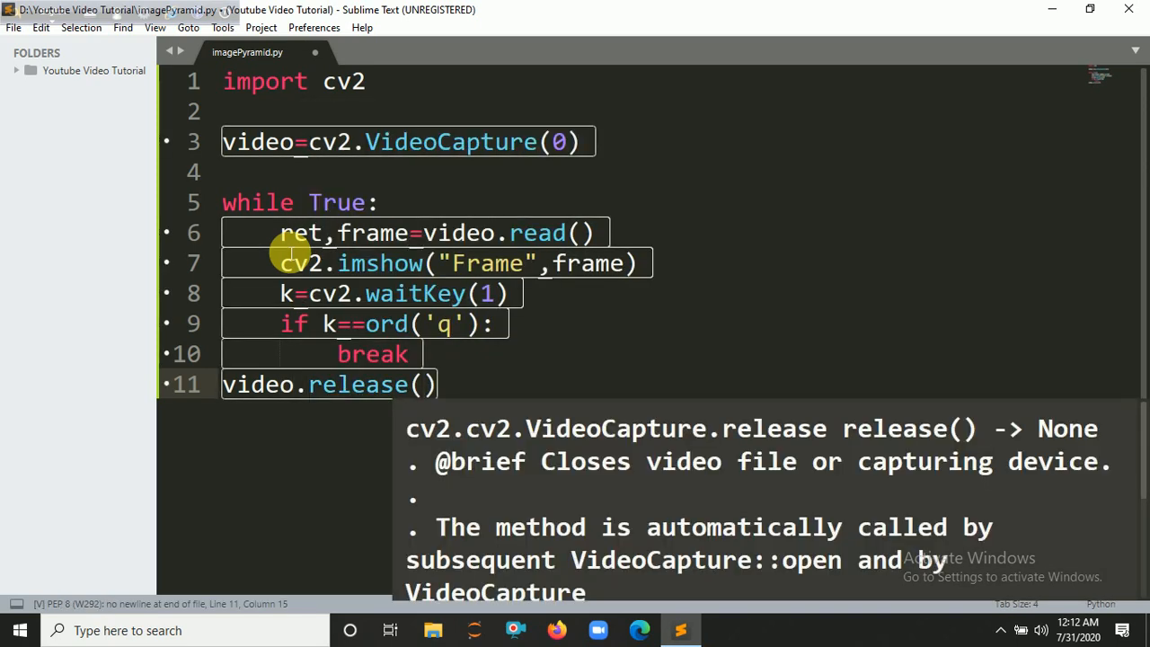
text(cv)
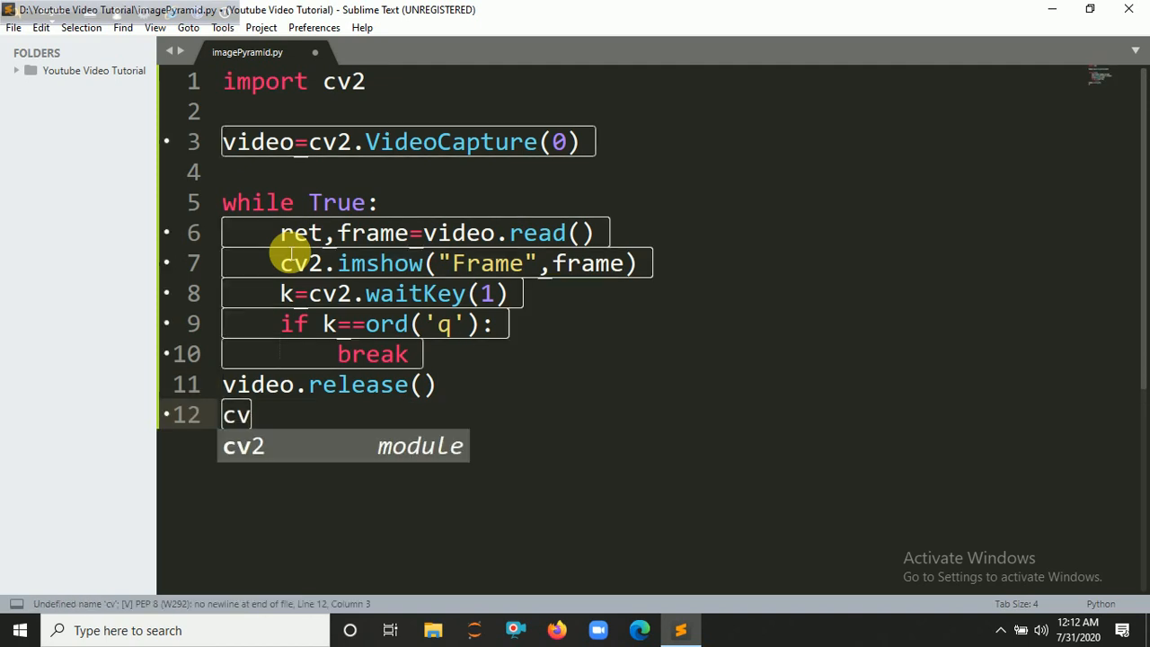
text(2.de)
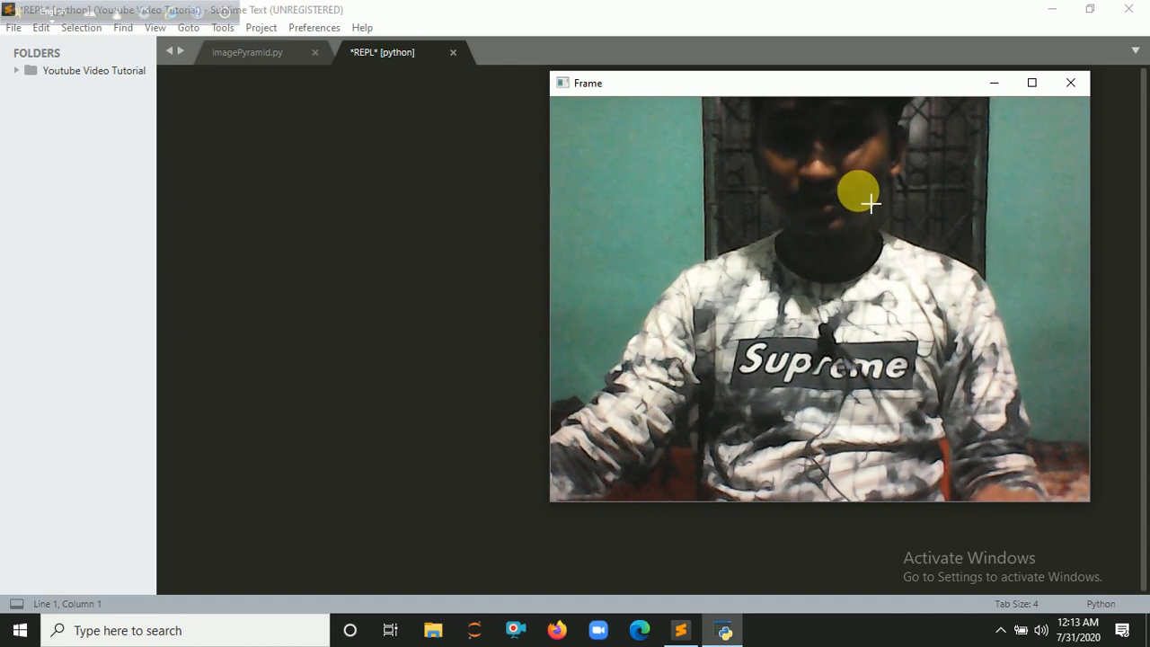
mouse_move(911, 158)
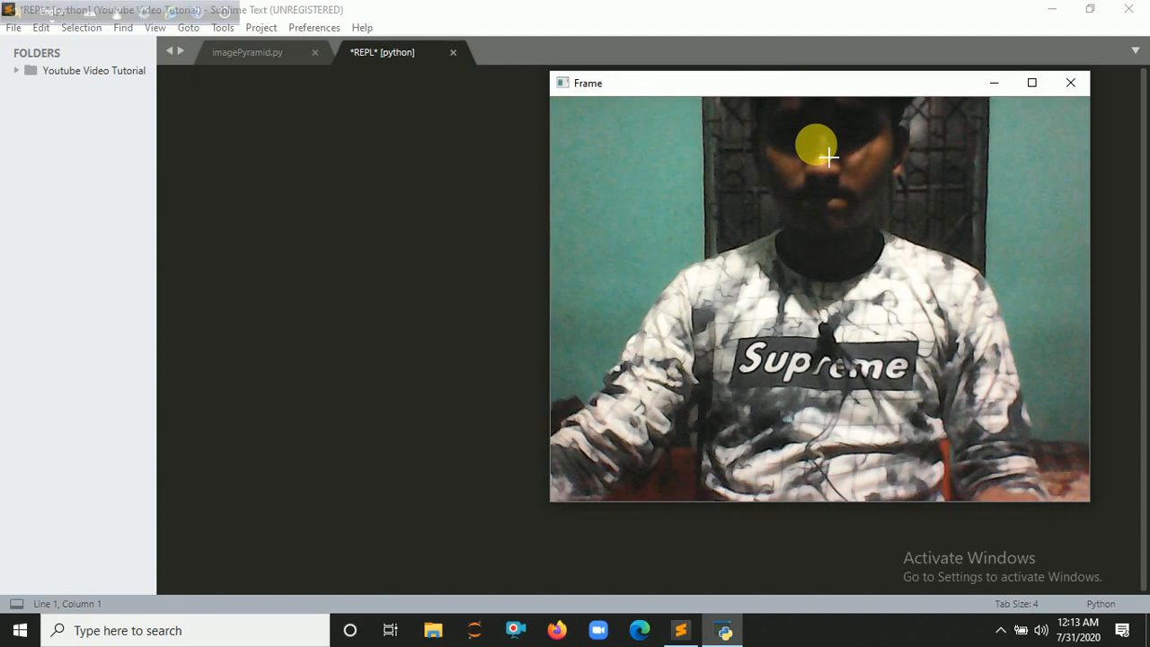
Focus the running webcam Frame window so it can be quit with q
click(1070, 82)
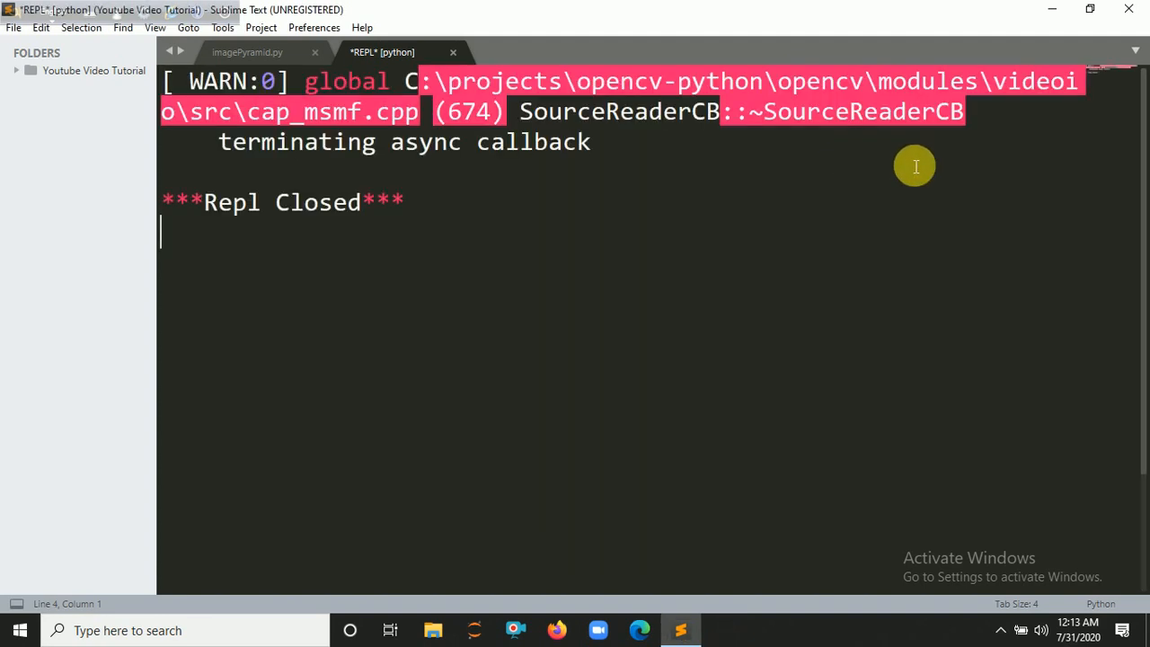
Insert l_r=cv2.pyrDown(frame) after the frame-reading line in imagePyramid.py
click(247, 52)
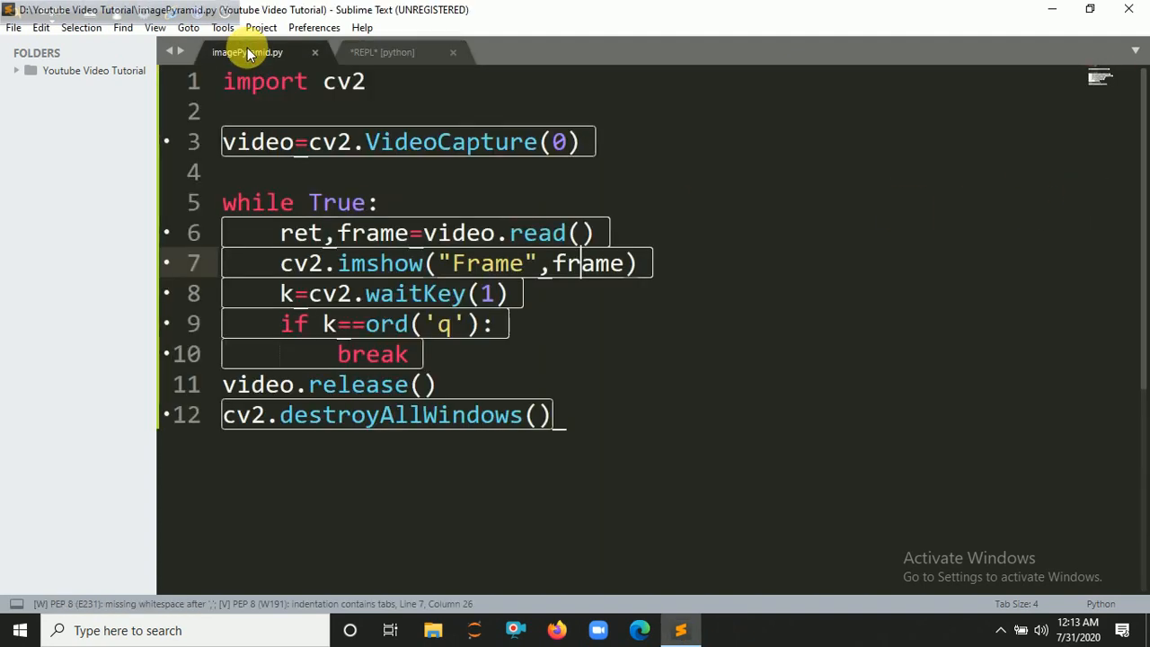
mouse_move(519, 336)
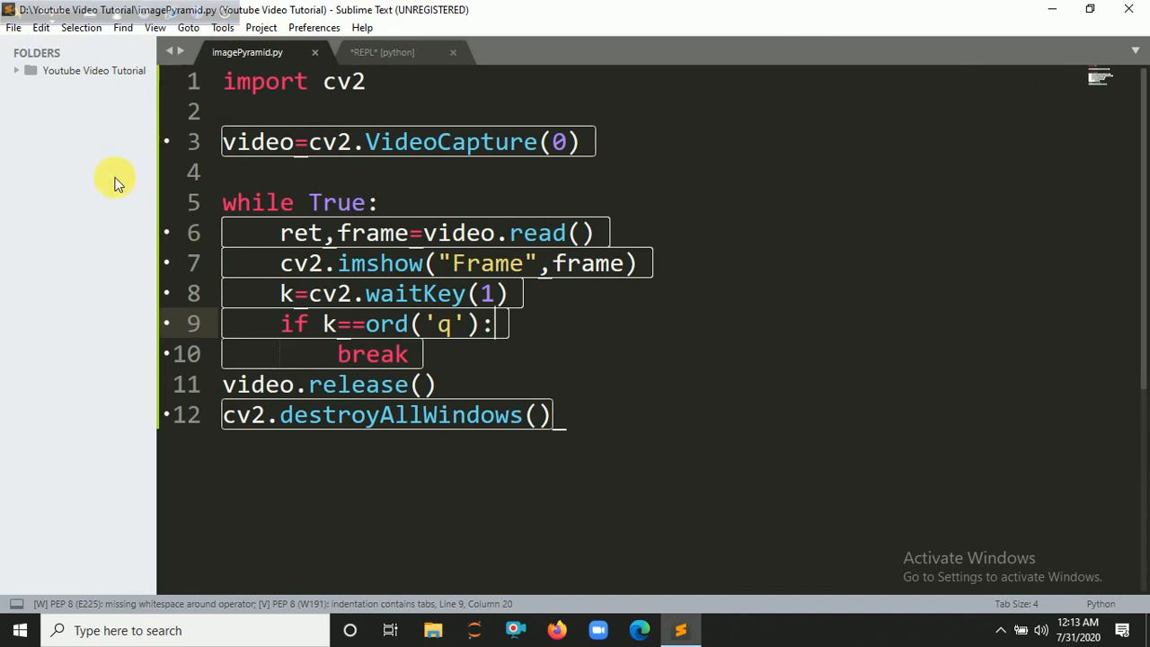
click(597, 233)
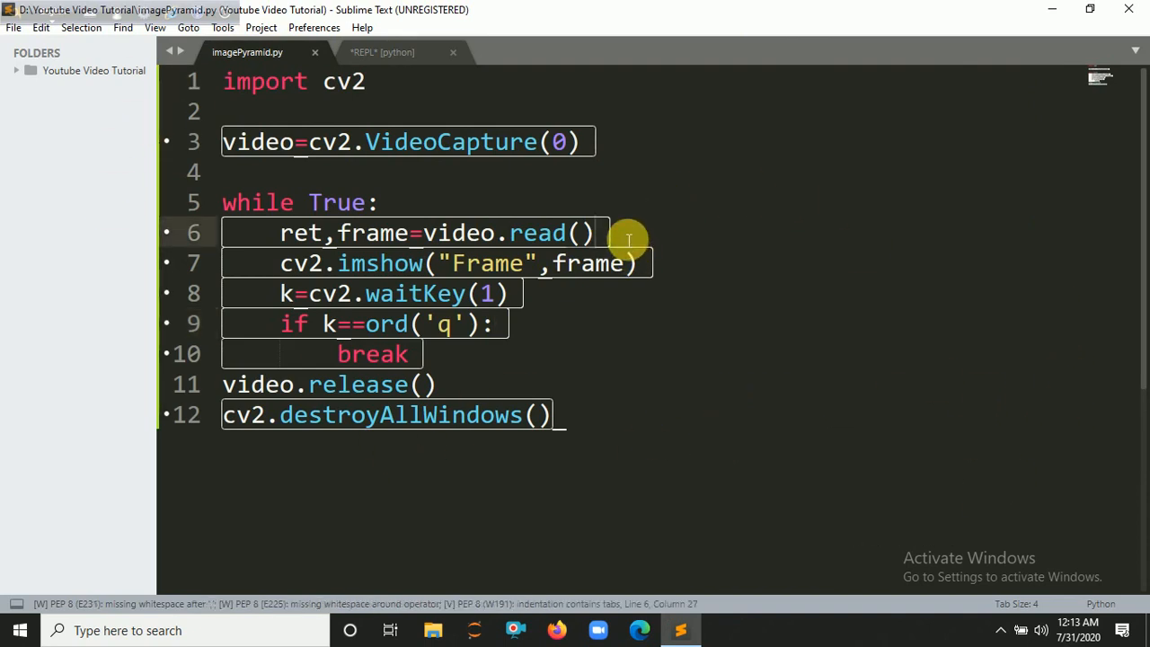
text(l_r=cv)
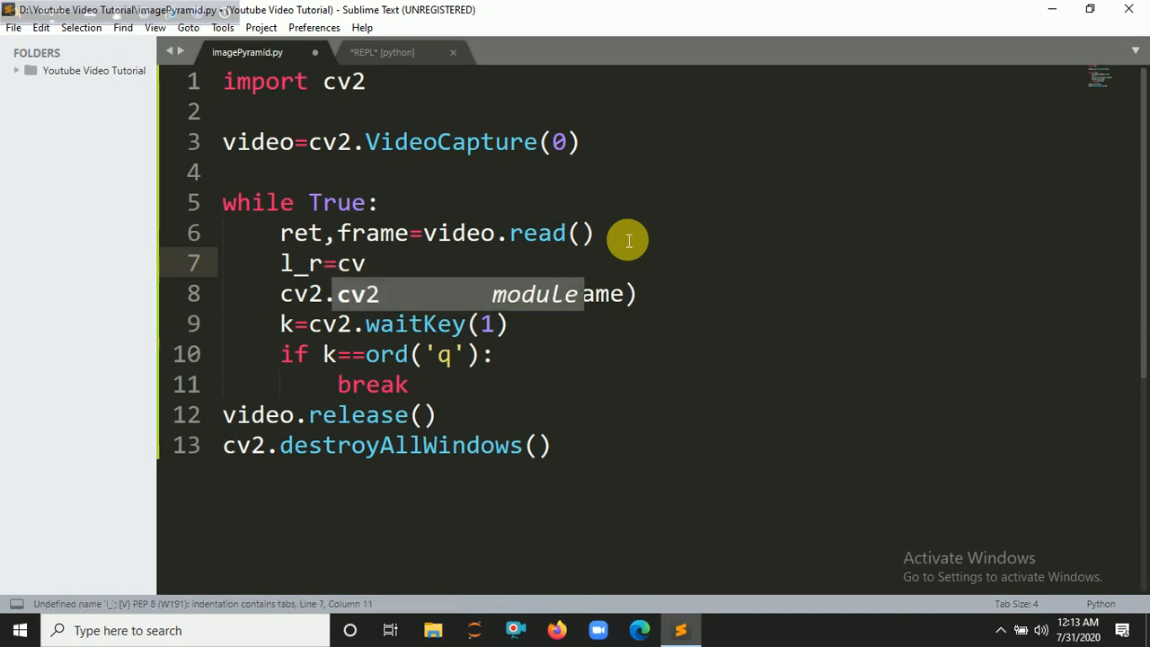
text(.pyrDown(frame)
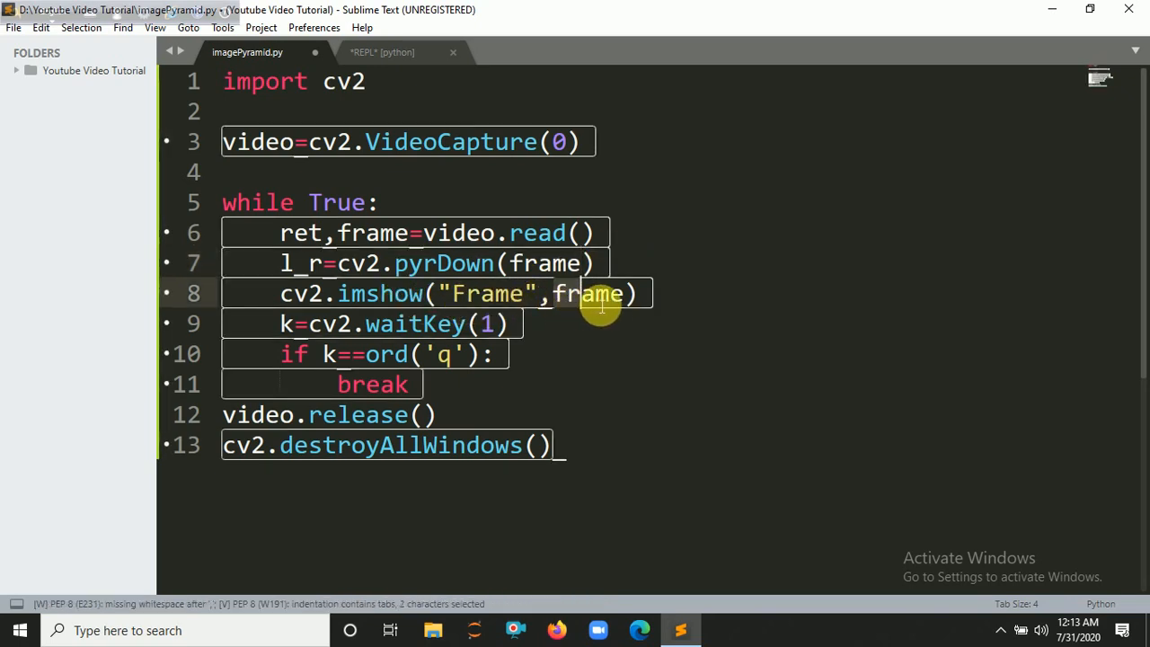
Show l_r in duplicated imshow lines titled Frame1, Frame2, and onward
text(l_)
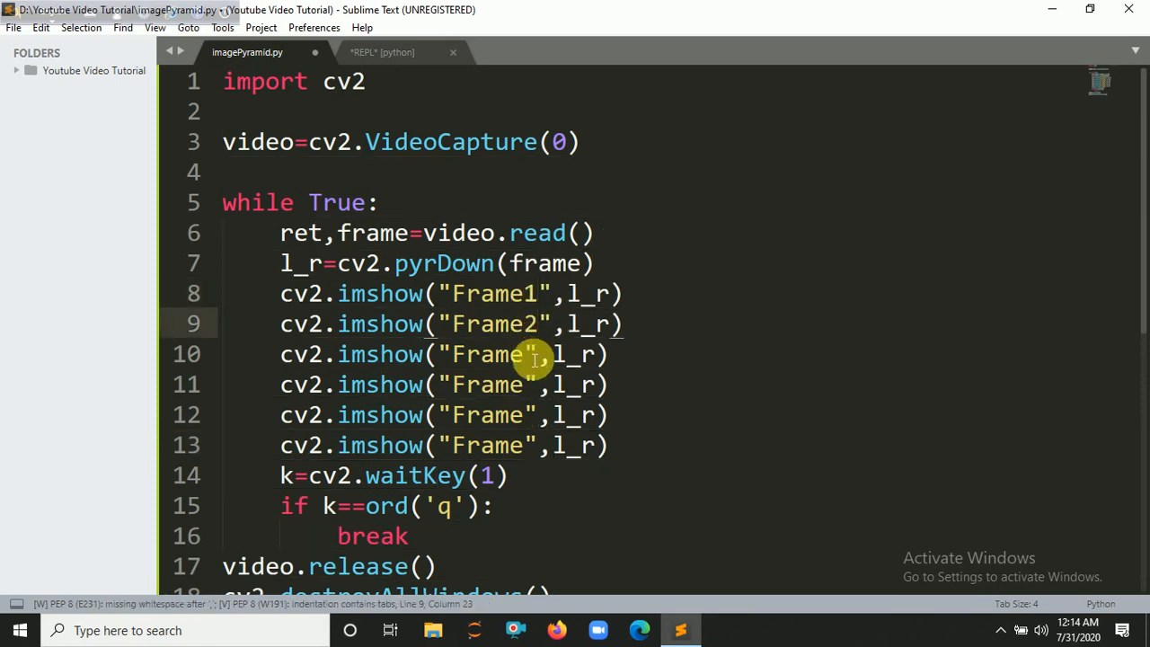
text(3)
click(449, 384)
text(4)
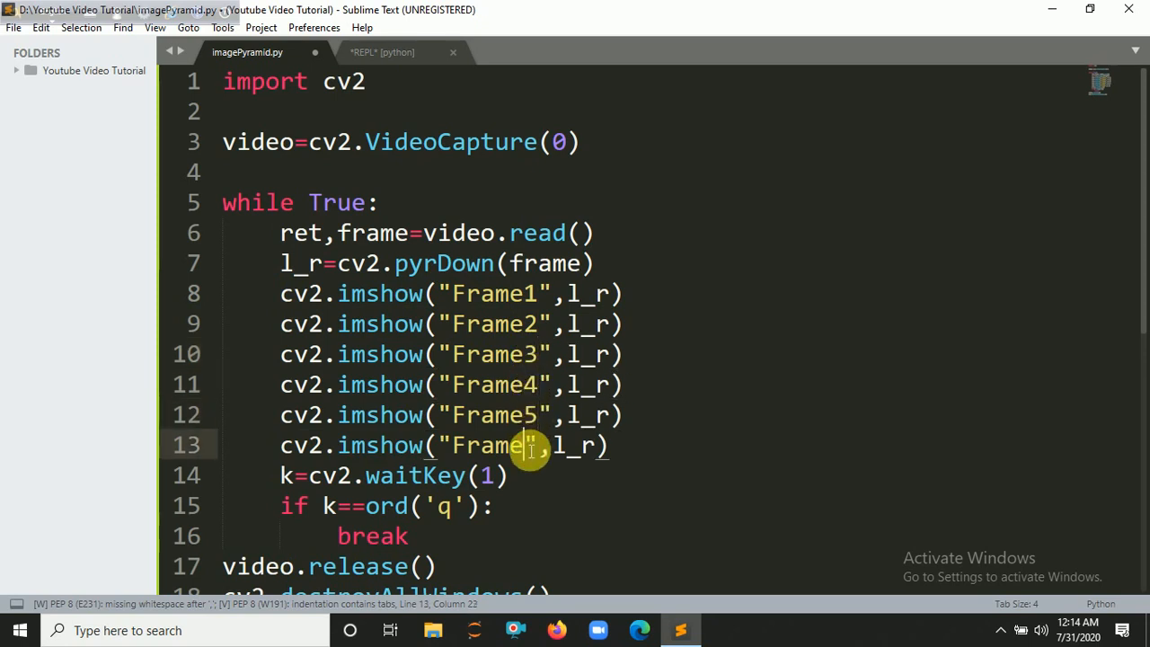
text(7)
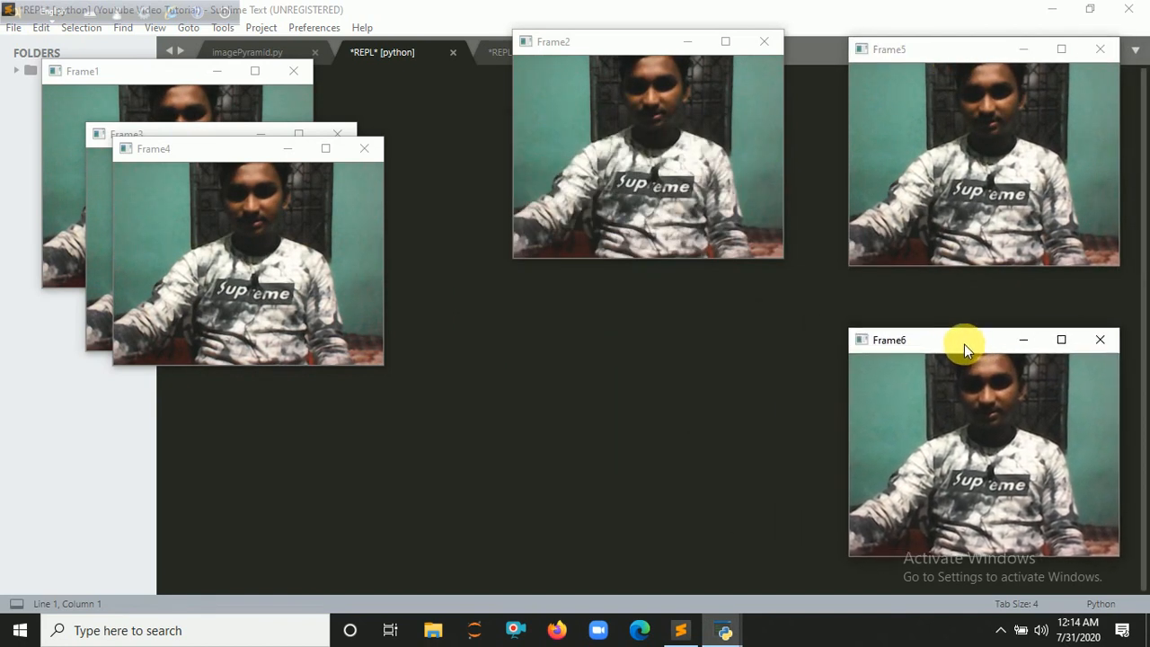
Drag a webcam window aside so the six shrunk views don't overlap
drag(247, 148, 515, 315)
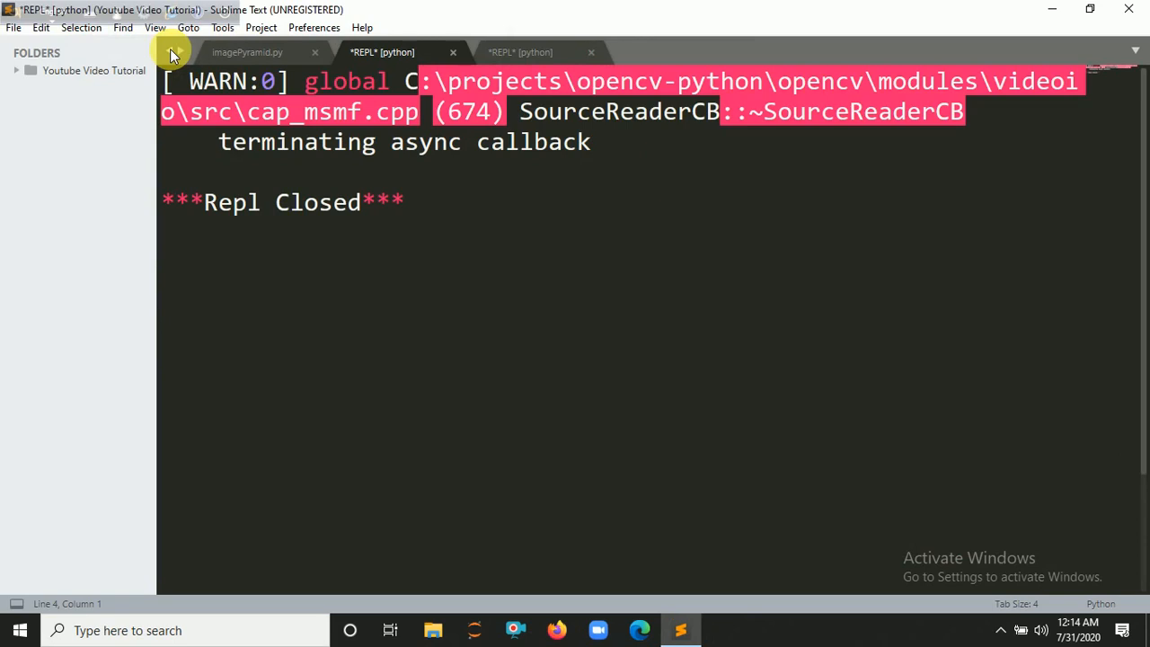
Return to the imagePyramid.py tab to add a Frame7 window
click(247, 51)
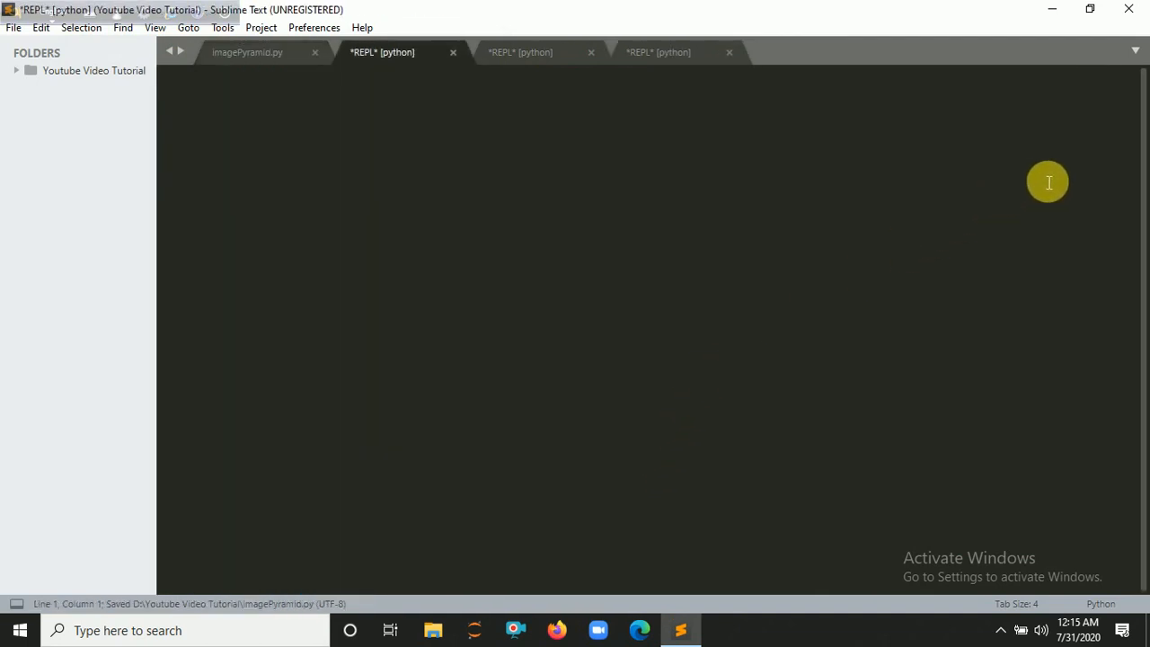
mouse_move(1080, 169)
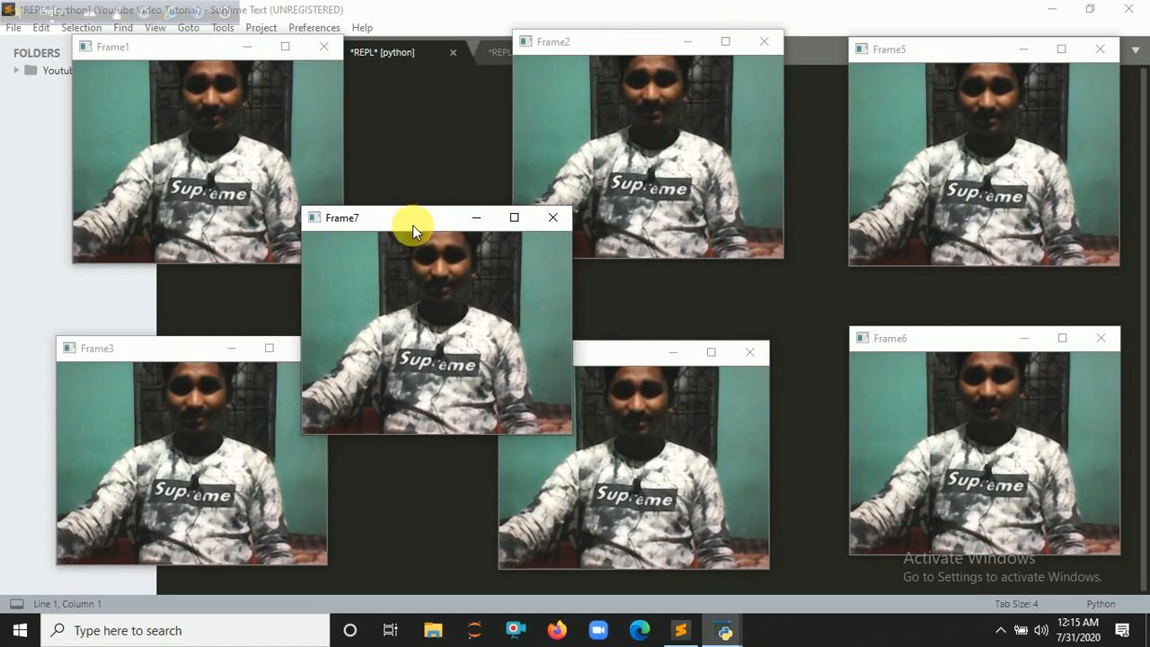
mouse_move(762, 229)
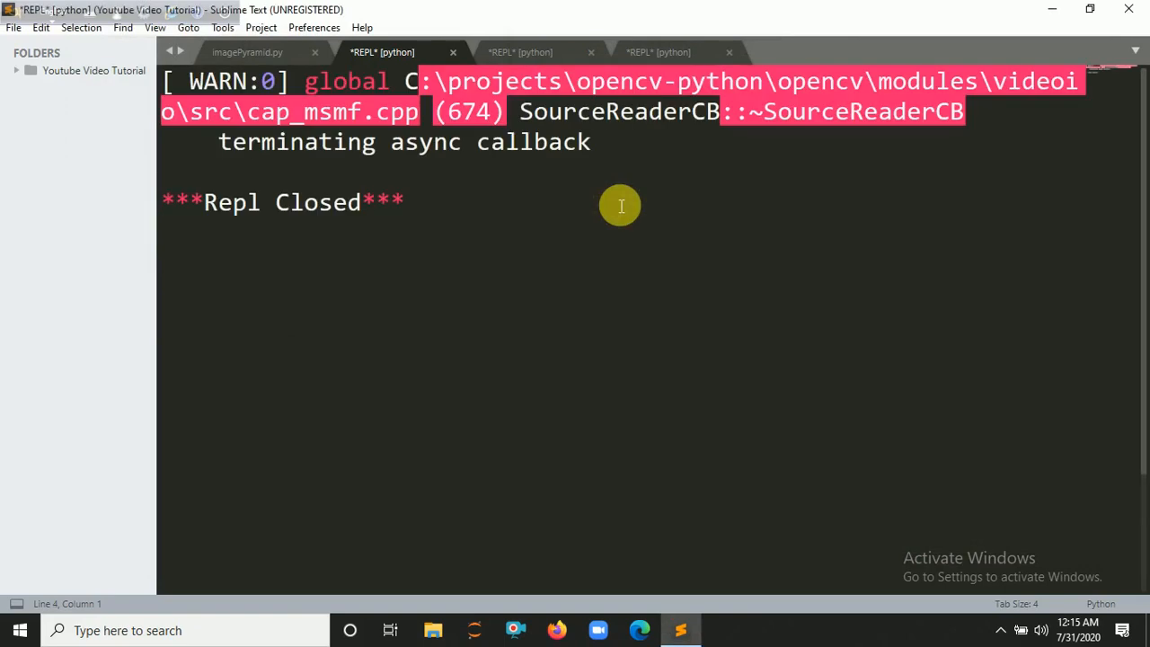
Replace pyrDown with pyrUp on the l_r line, then return to the script
click(247, 51)
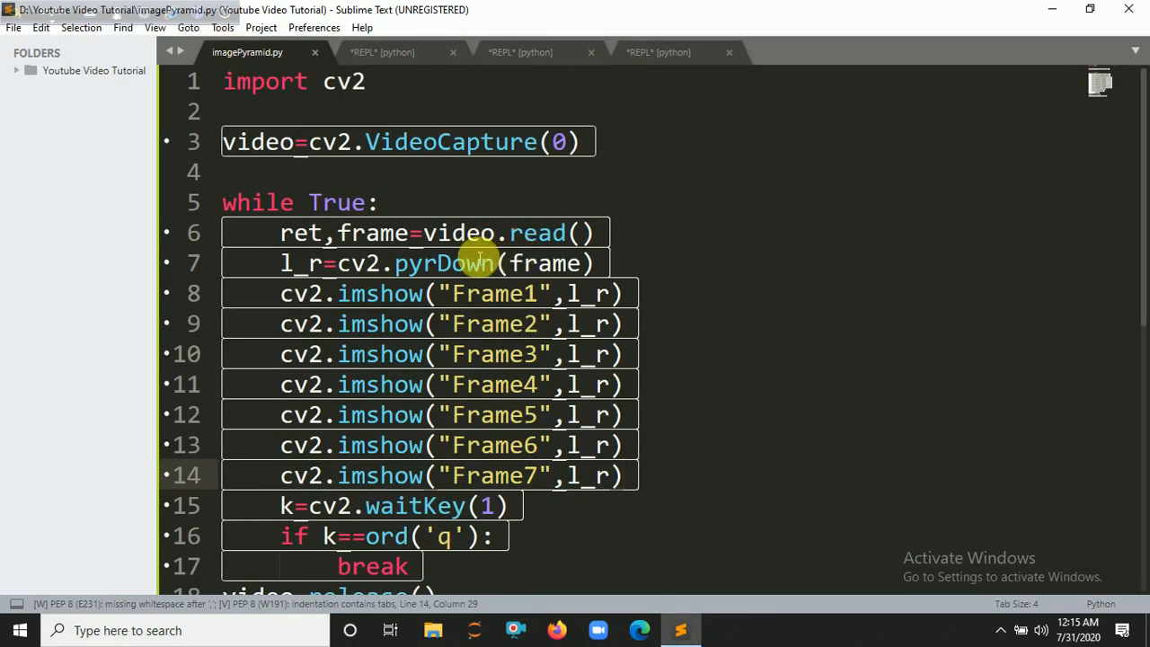
double_click(458, 264)
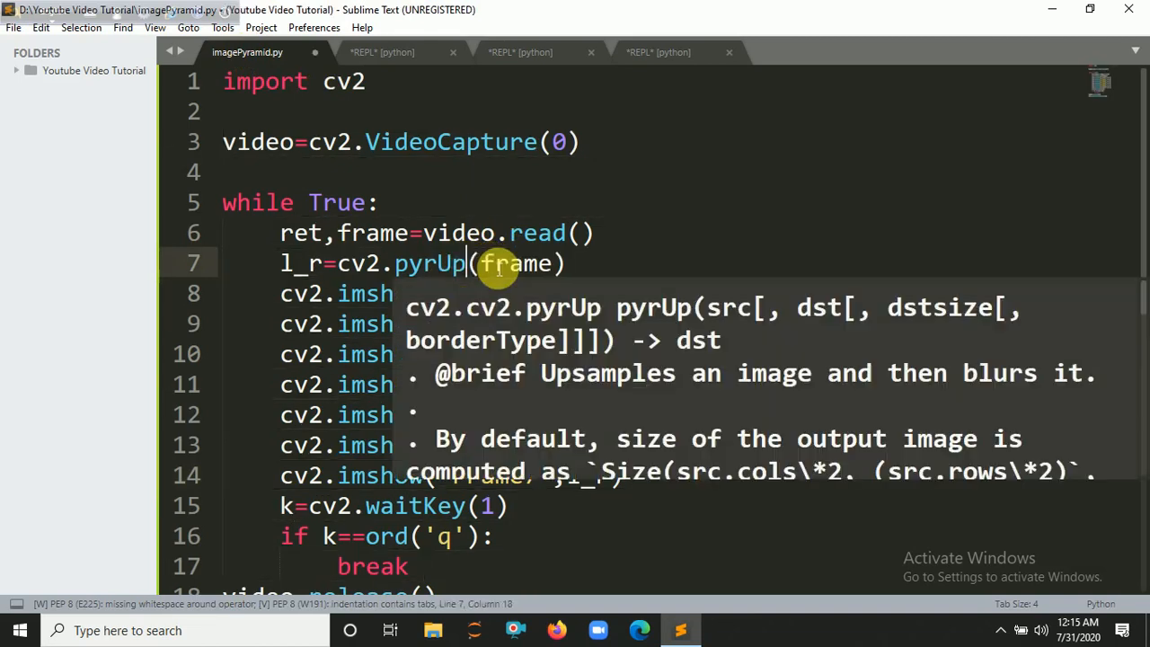
click(381, 52)
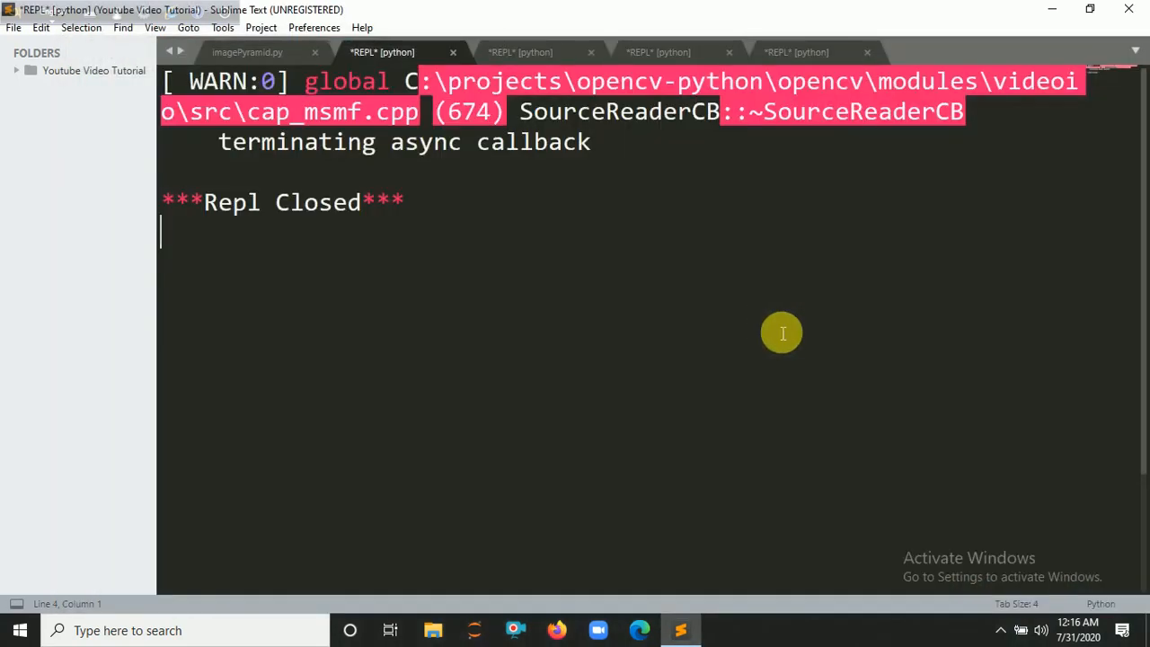
click(247, 51)
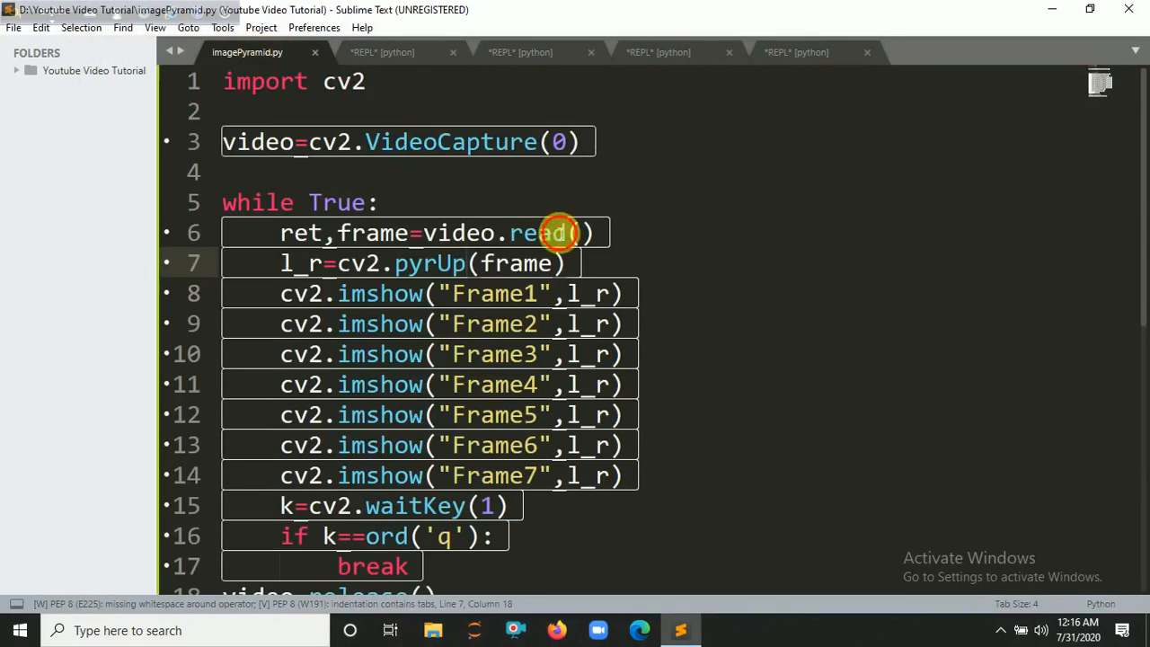